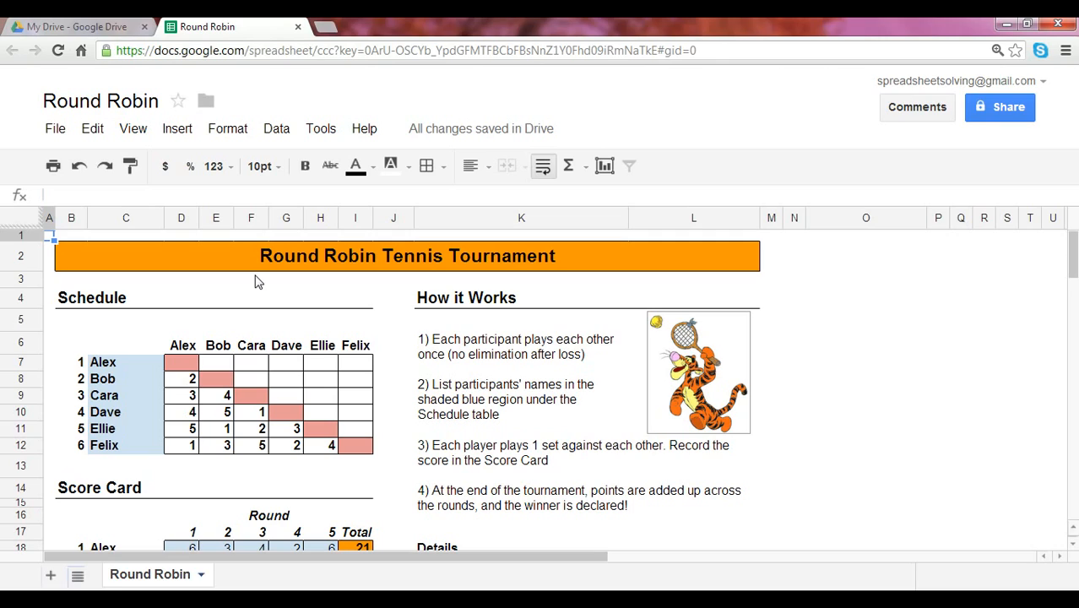
mouse_move(250, 324)
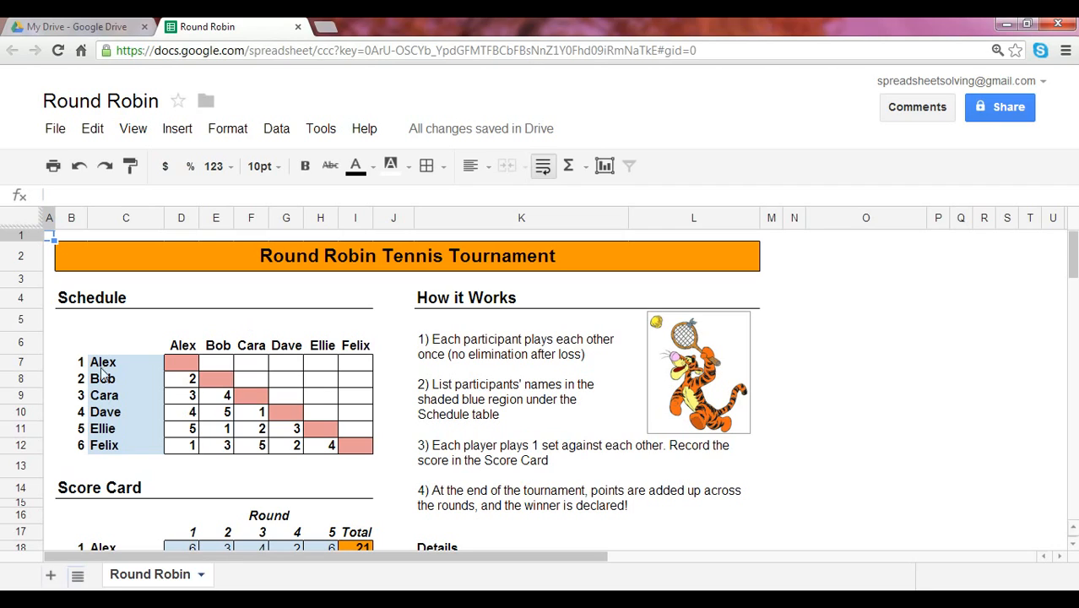
mouse_move(81, 387)
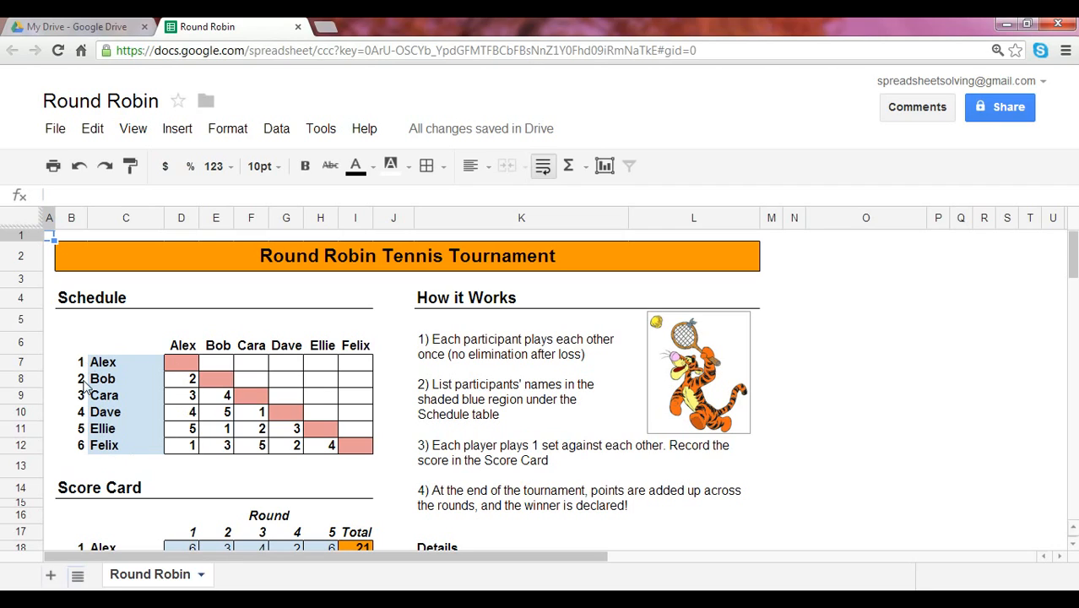
mouse_move(179, 458)
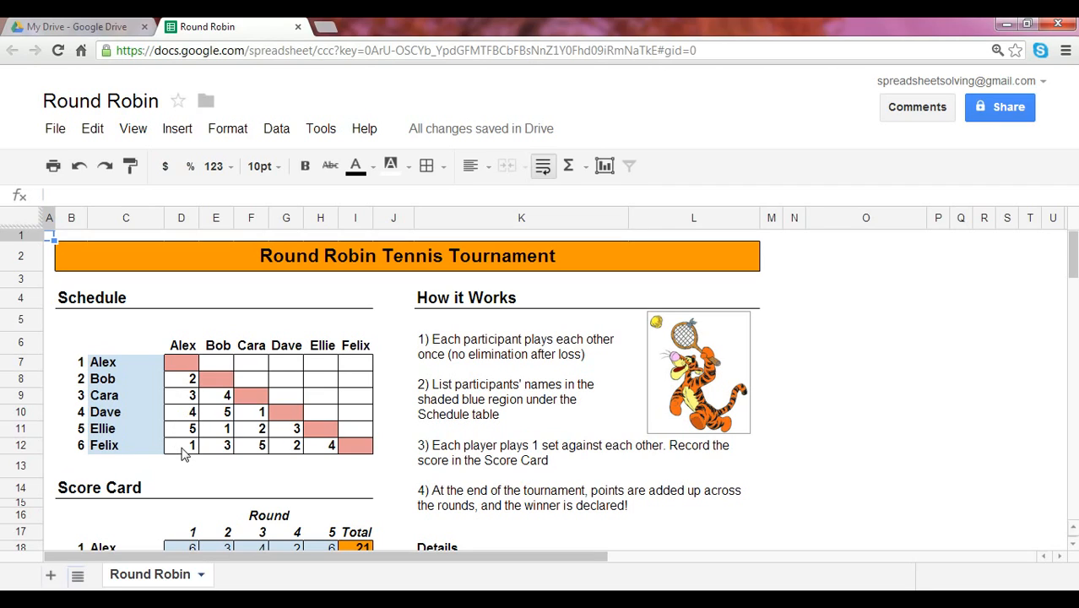
mouse_move(142, 382)
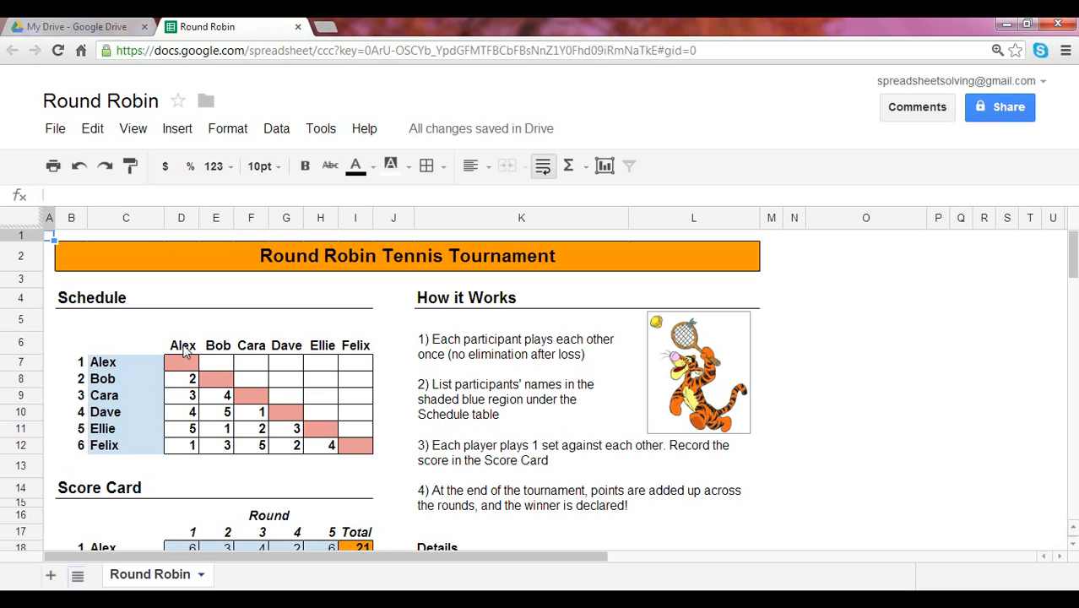
mouse_move(188, 456)
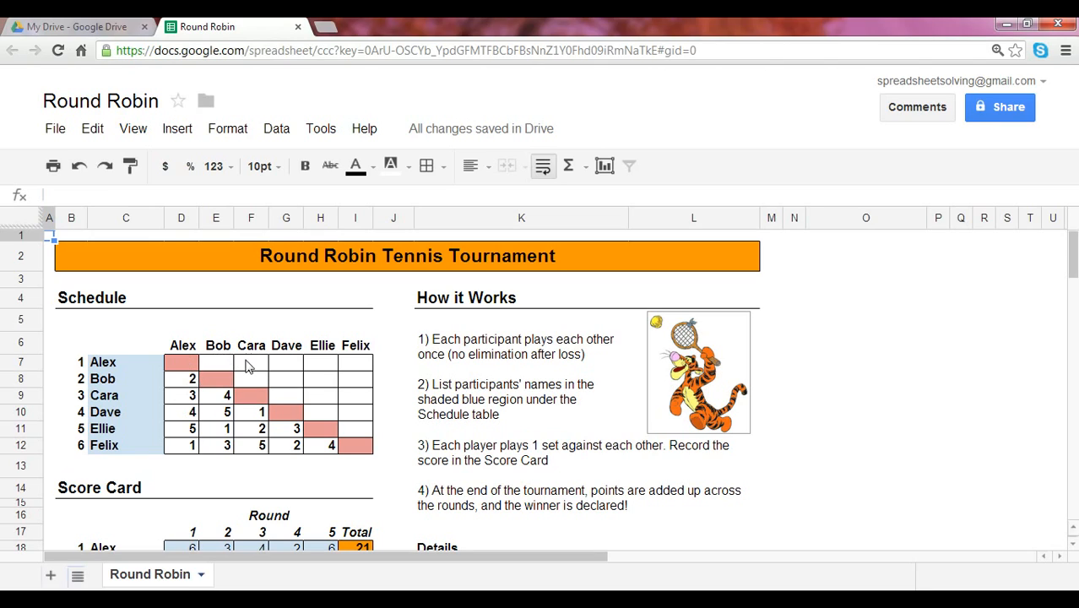
mouse_move(295, 356)
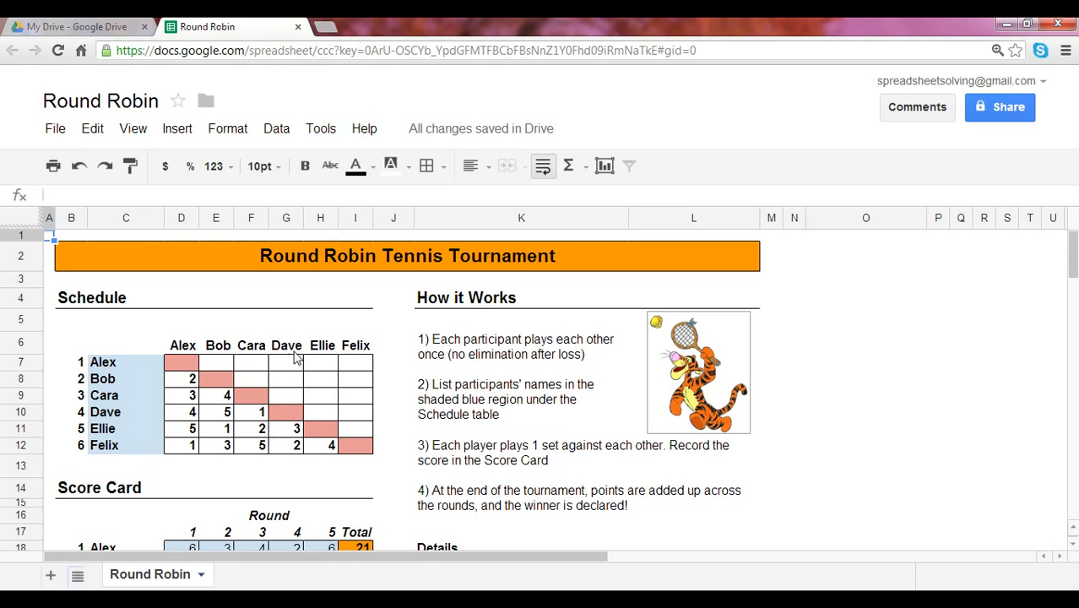
mouse_move(303, 453)
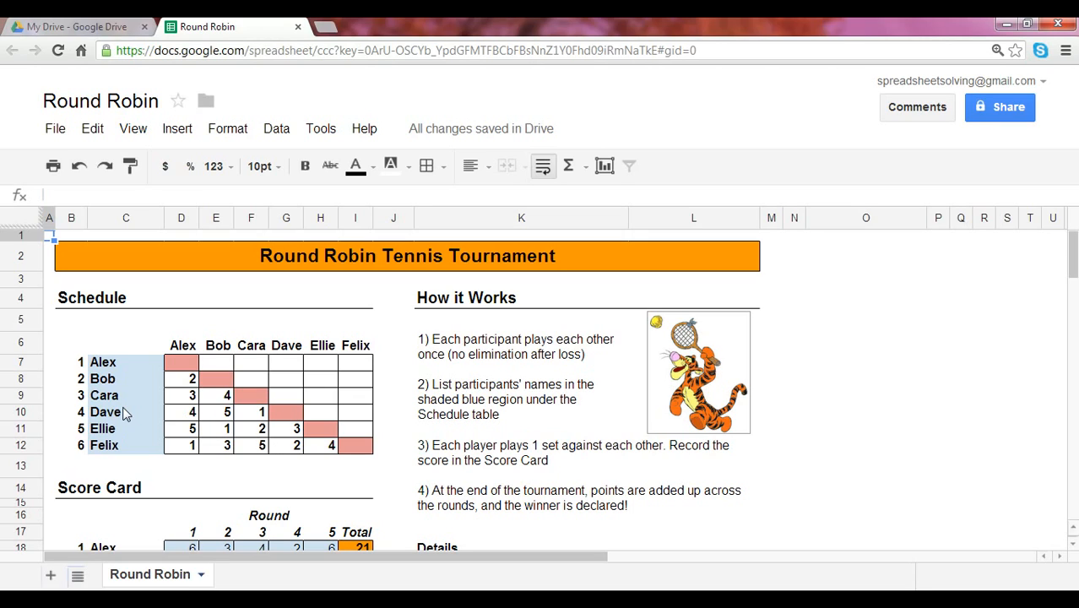
Scroll down to the Schedule table's round-number cells
scroll("down", 3)
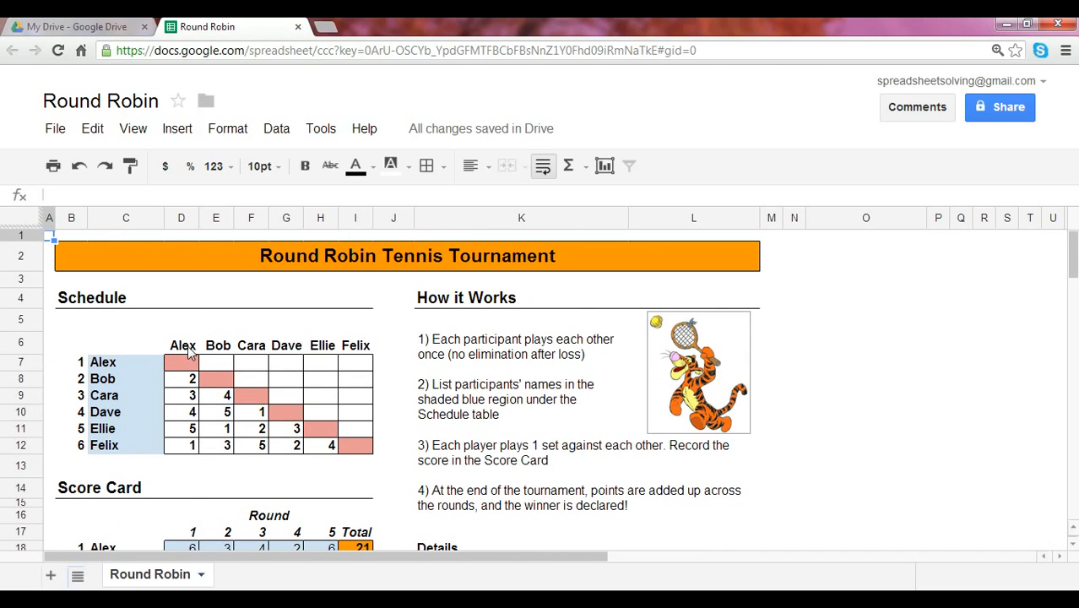
mouse_move(189, 440)
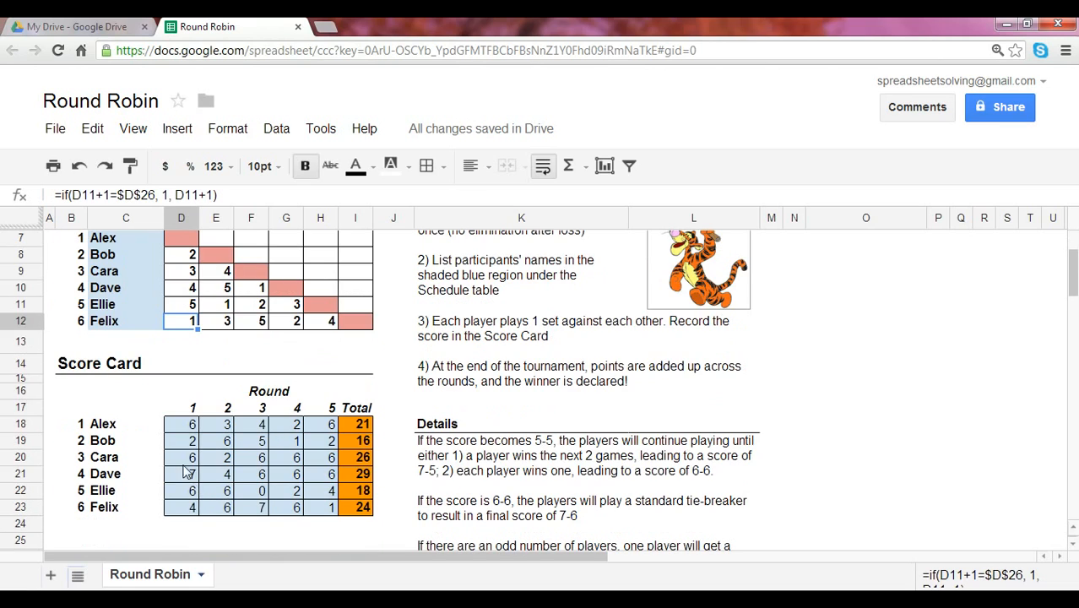
Inspect a plain score entry, the Total heading formula, and the =SUM(D:H) totals for Alex and Dave
left_click(182, 507)
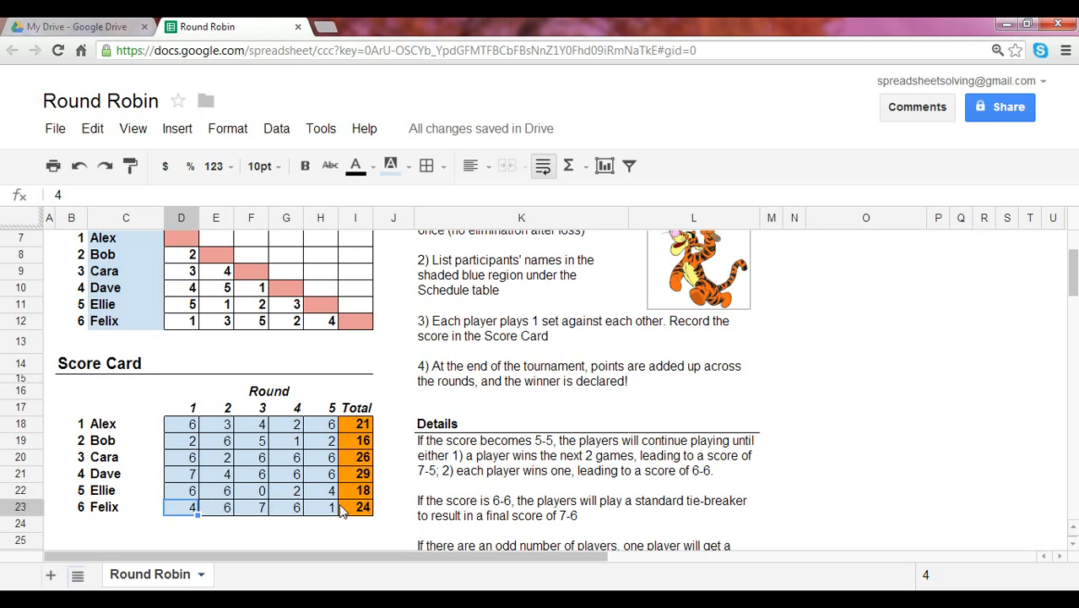
mouse_move(345, 495)
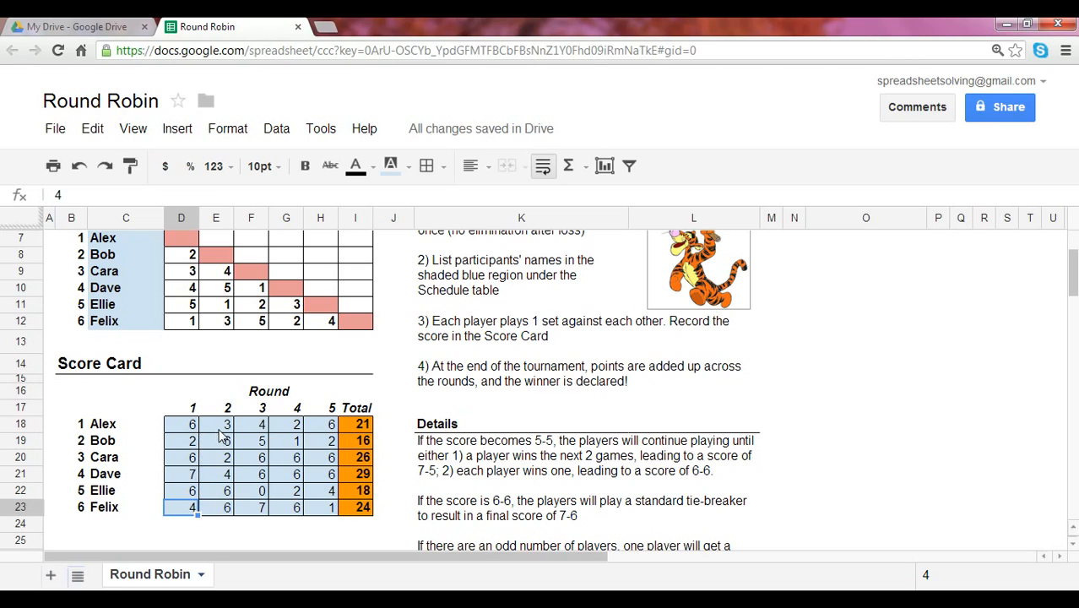
mouse_move(230, 490)
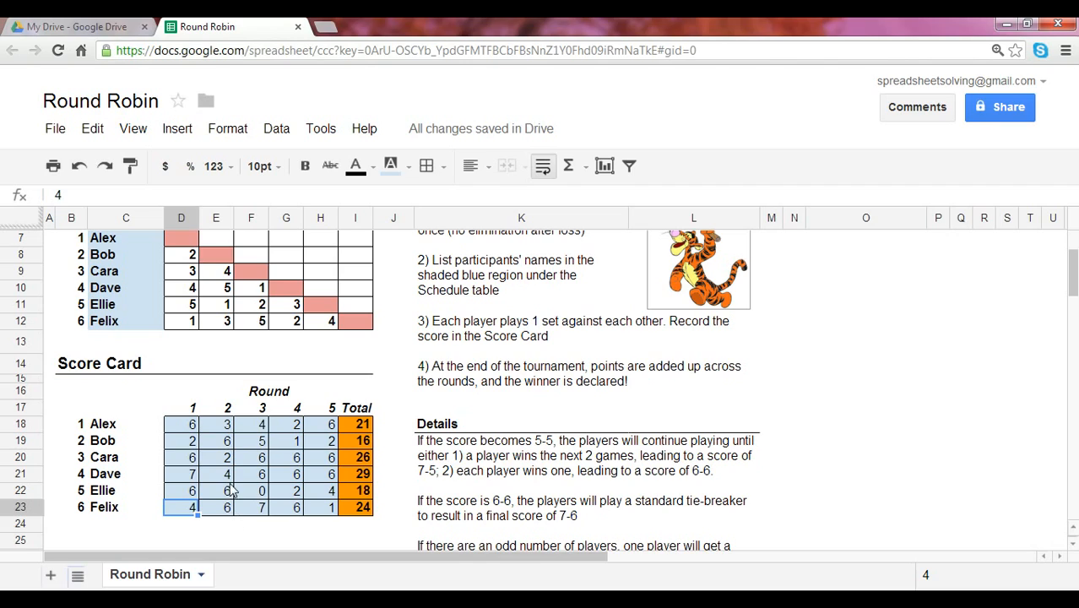
left_click(354, 407)
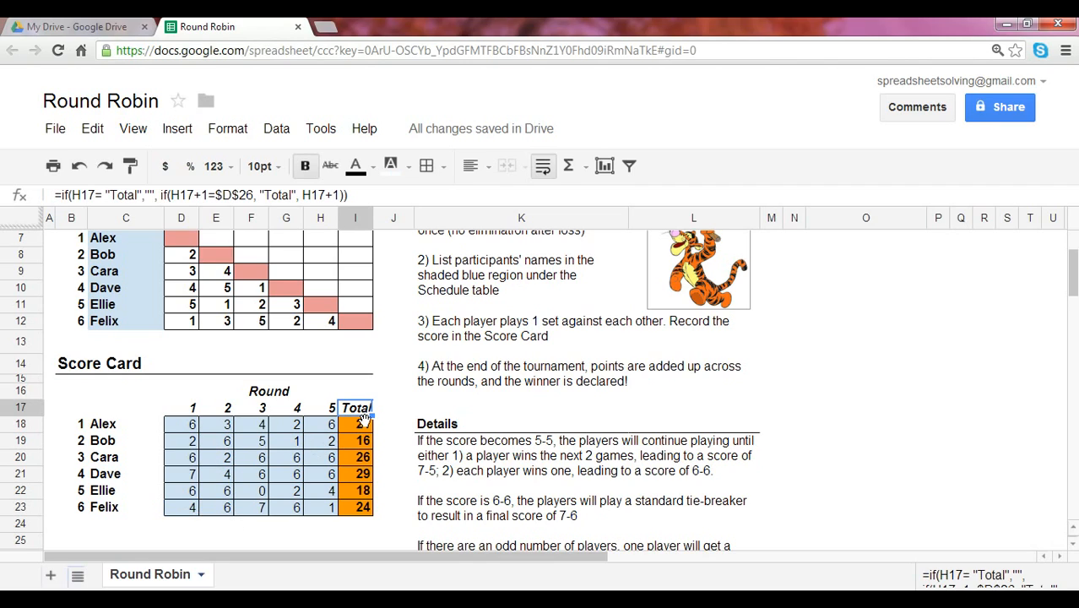
left_click(355, 424)
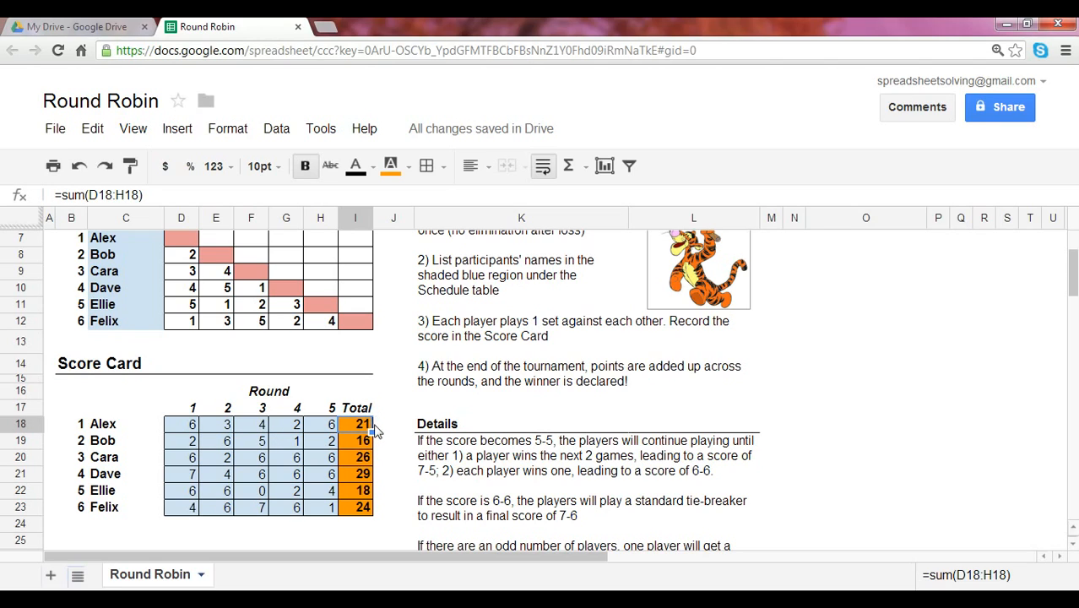
mouse_move(363, 439)
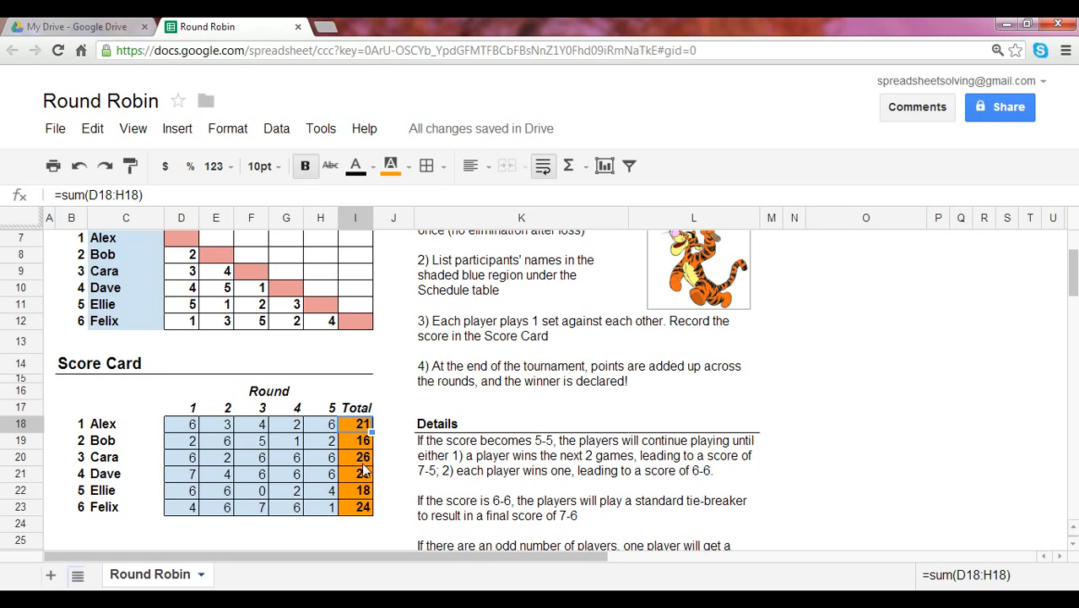
left_click(360, 473)
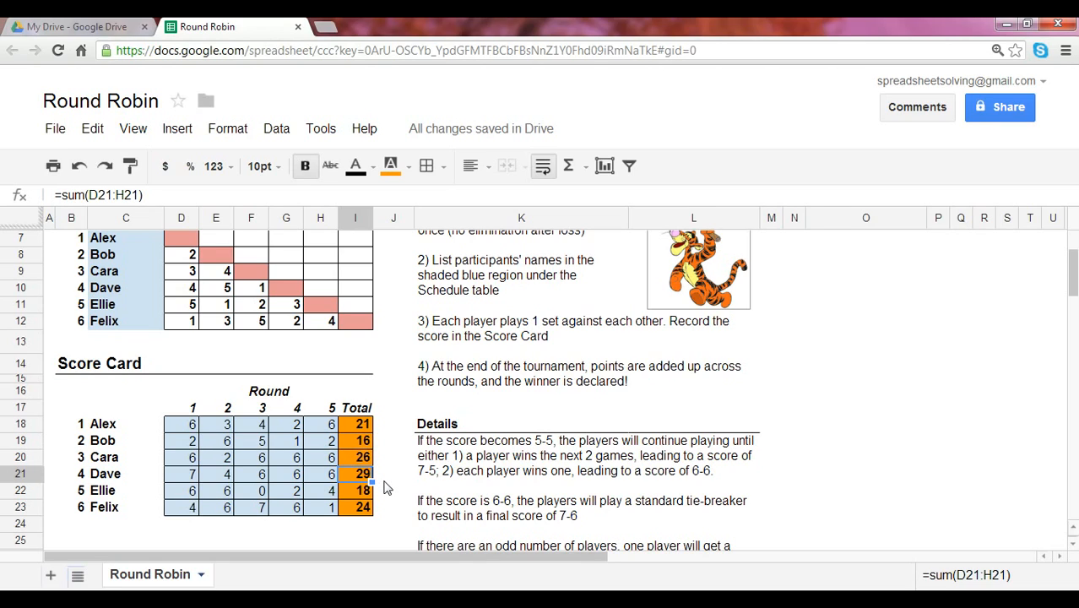
scroll("down", 3)
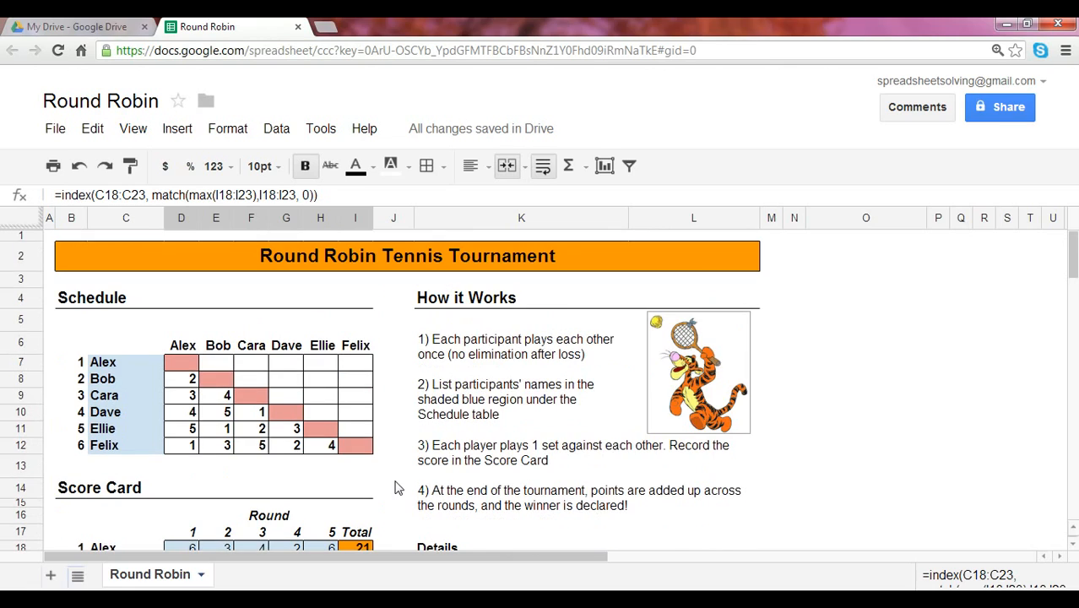
mouse_move(226, 365)
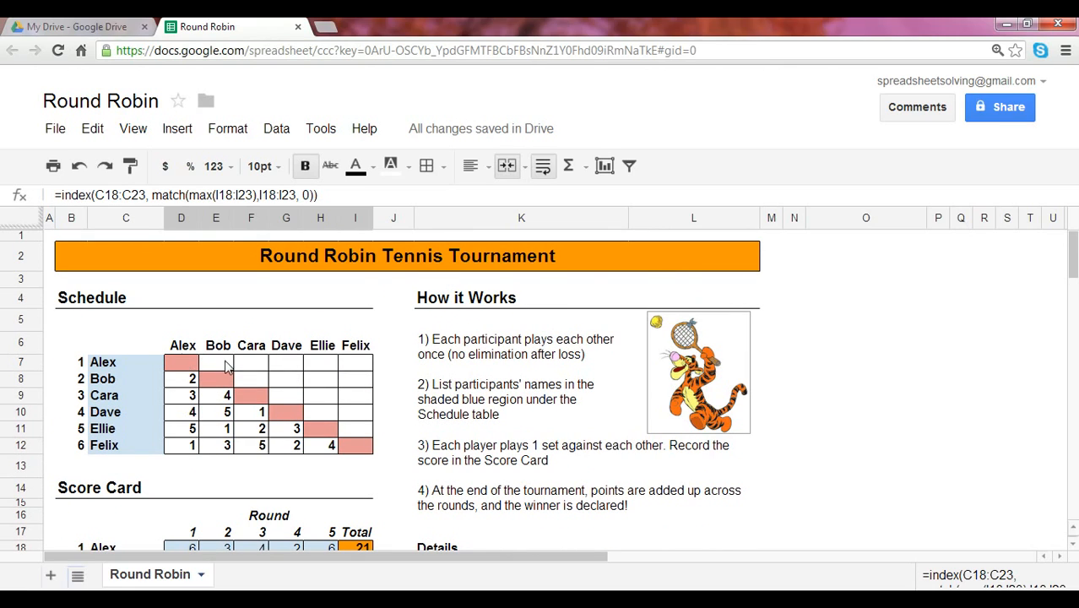
mouse_move(355, 402)
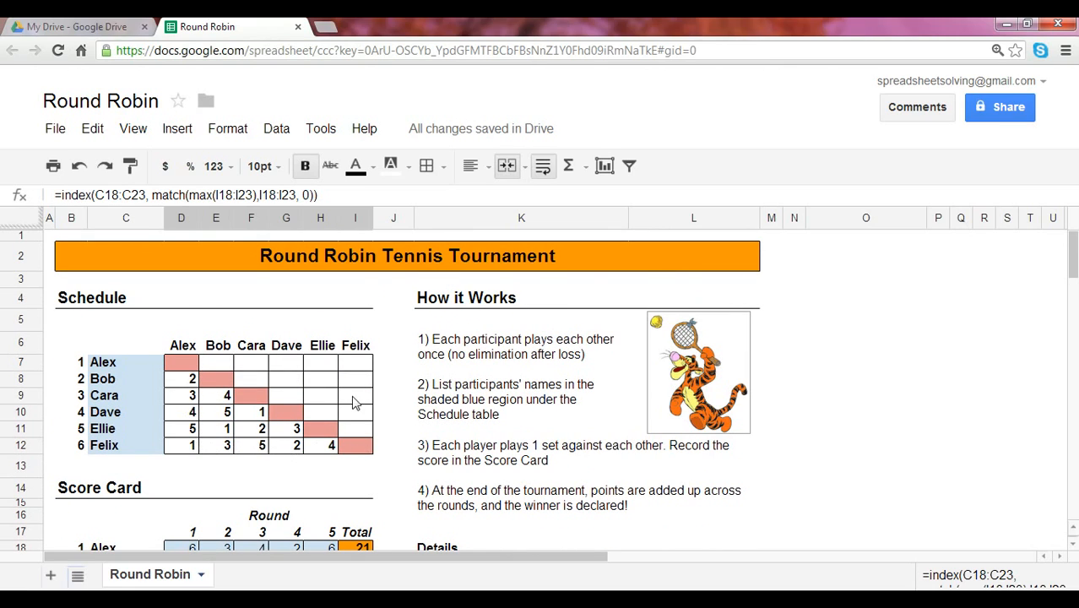
Scroll between the Winner cell showing Dave and the participant names above
scroll("down", 3)
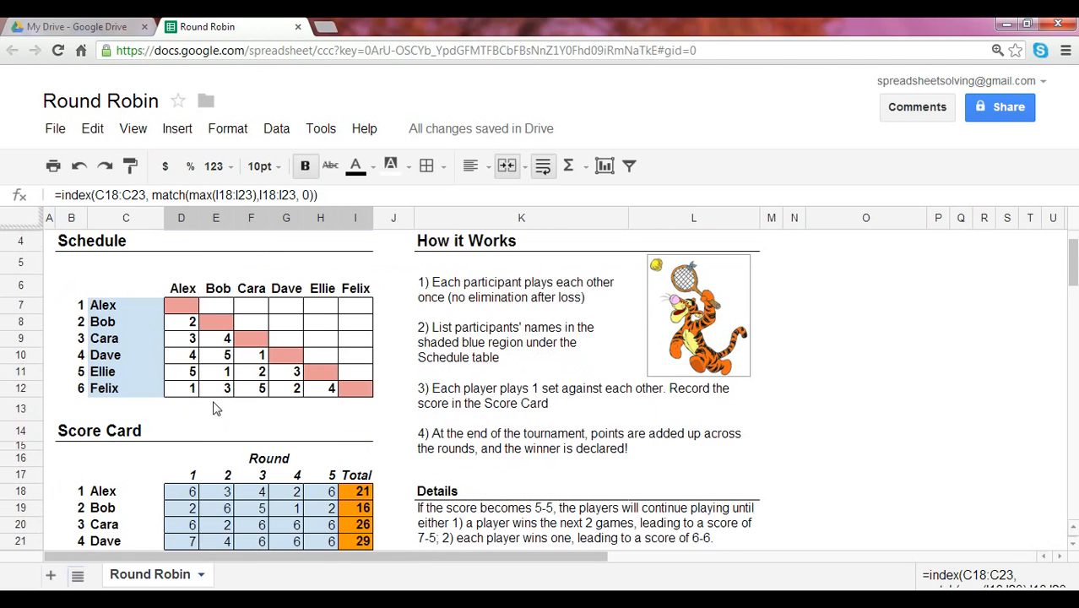
scroll("down", 3)
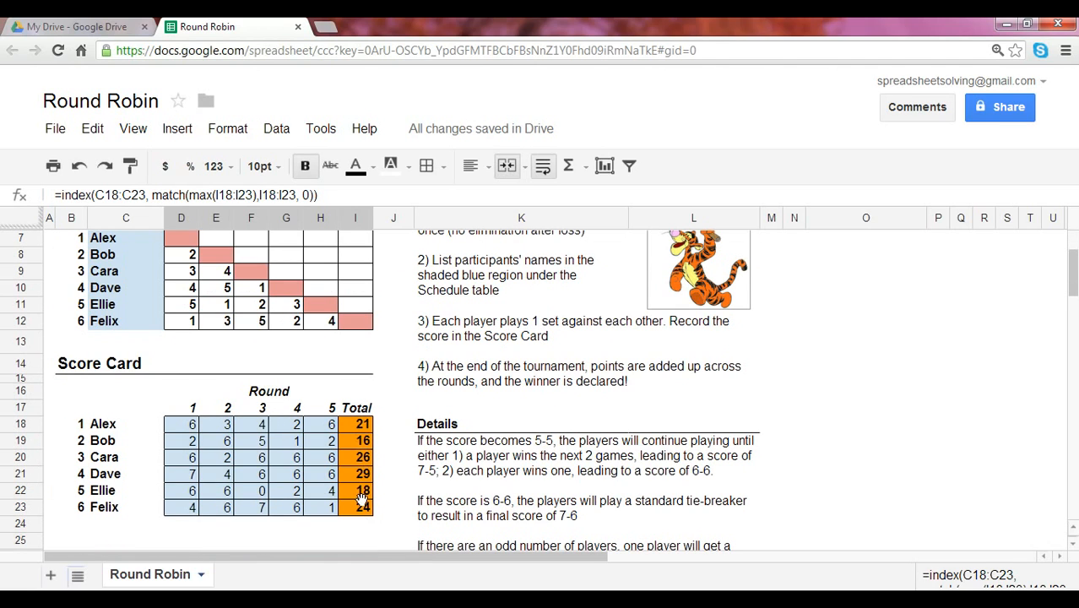
scroll("down", 3)
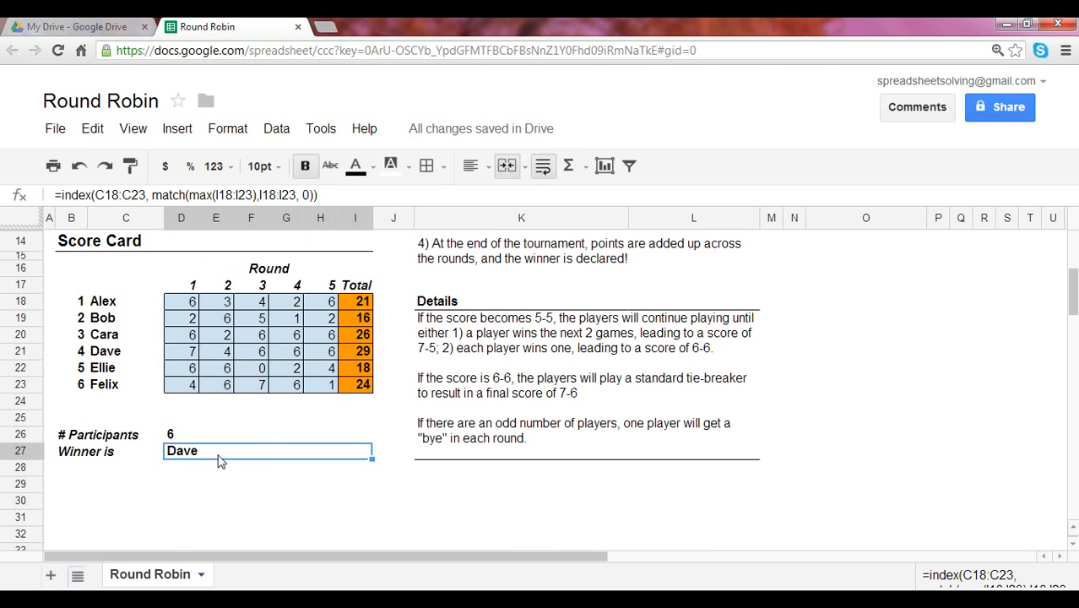
scroll("up", 3)
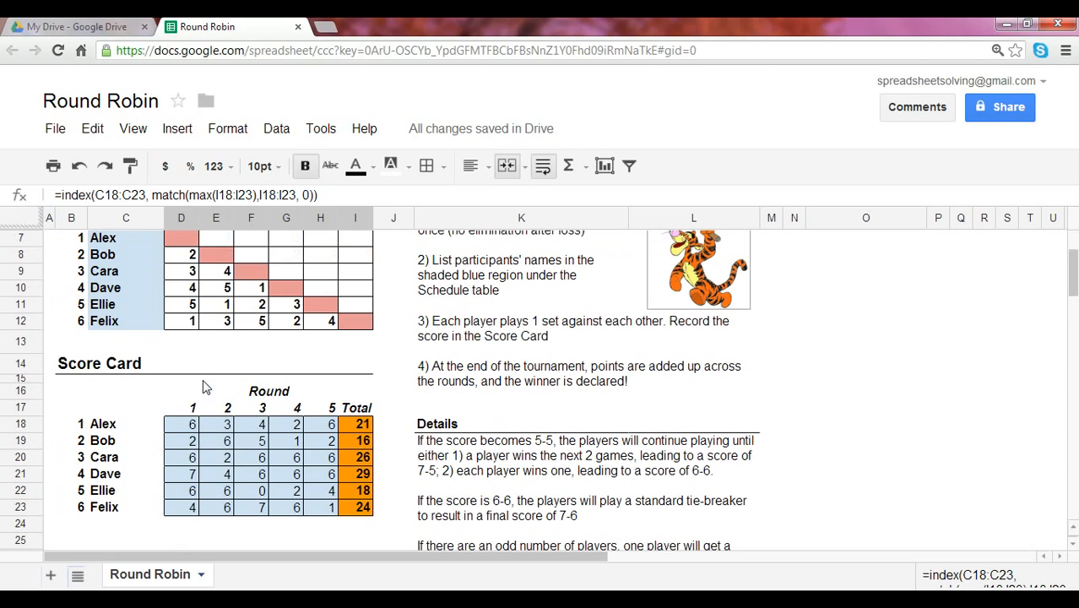
scroll("up", 3)
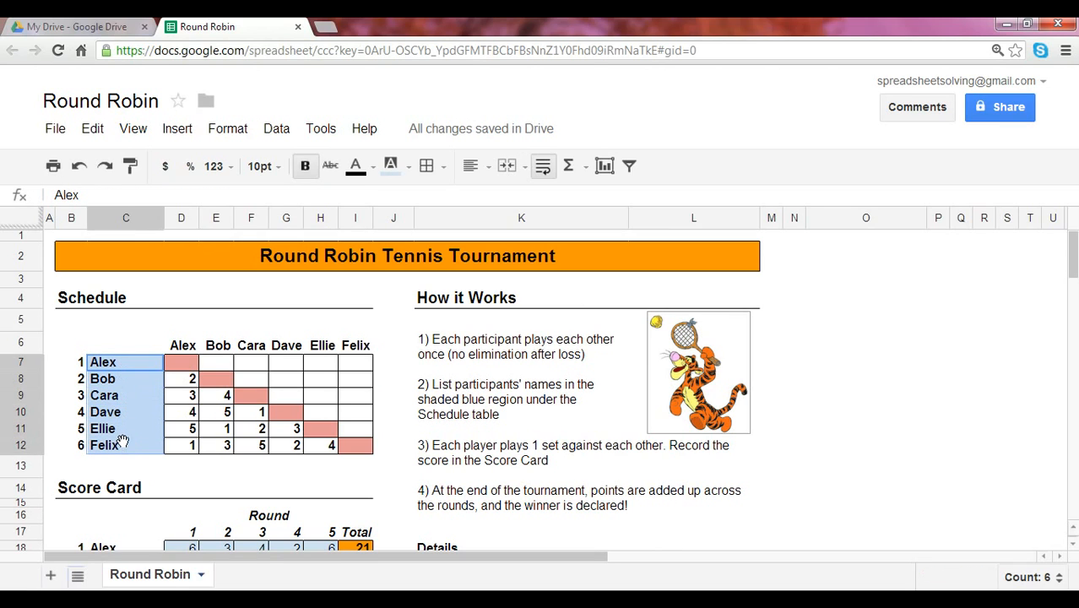
scroll("down", 3)
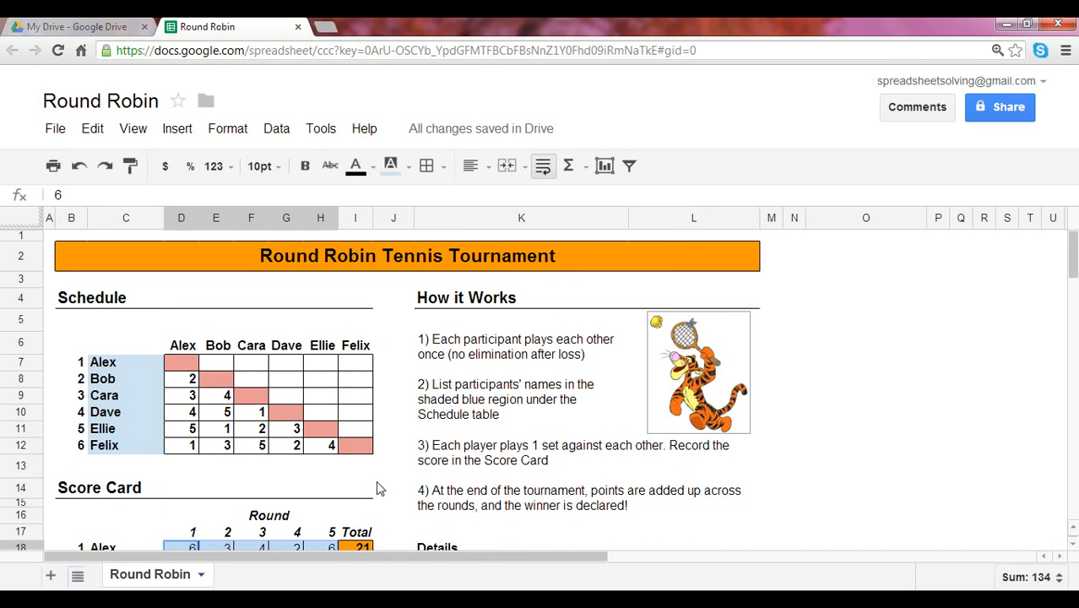
mouse_move(37, 468)
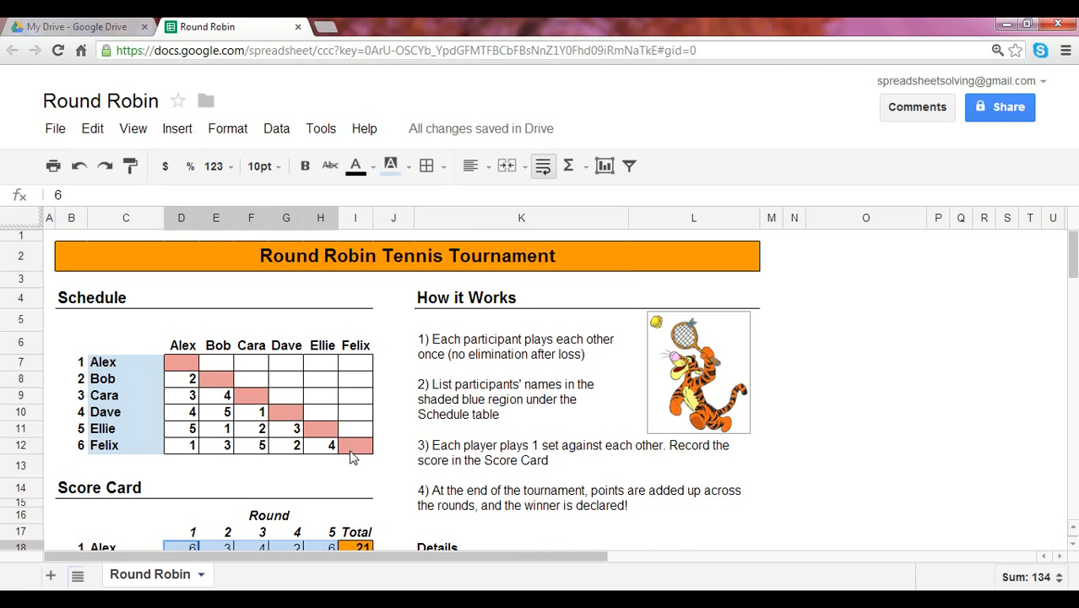
scroll("down", 3)
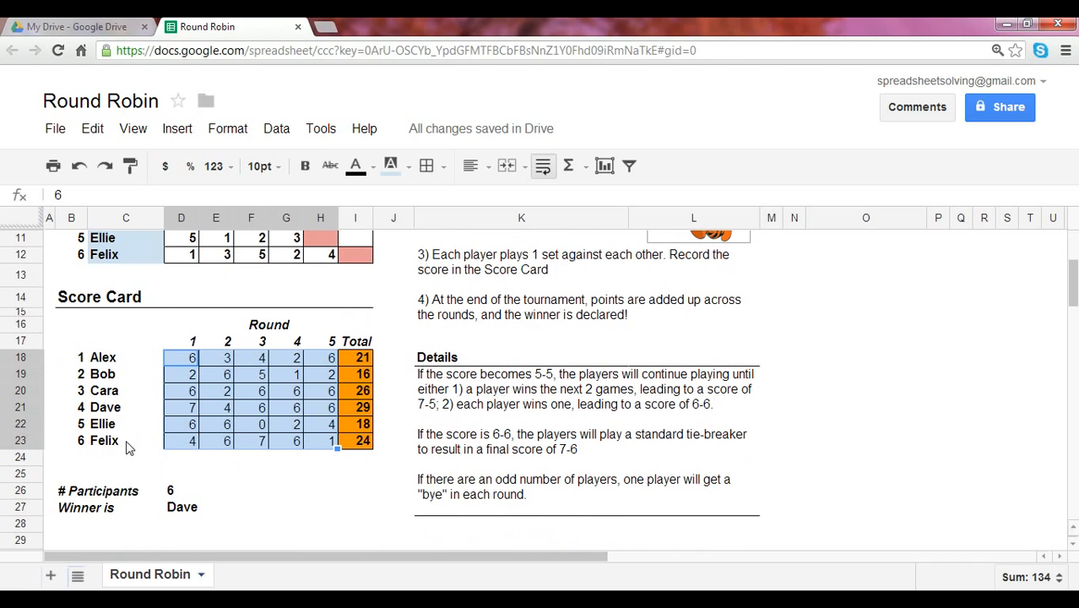
mouse_move(245, 442)
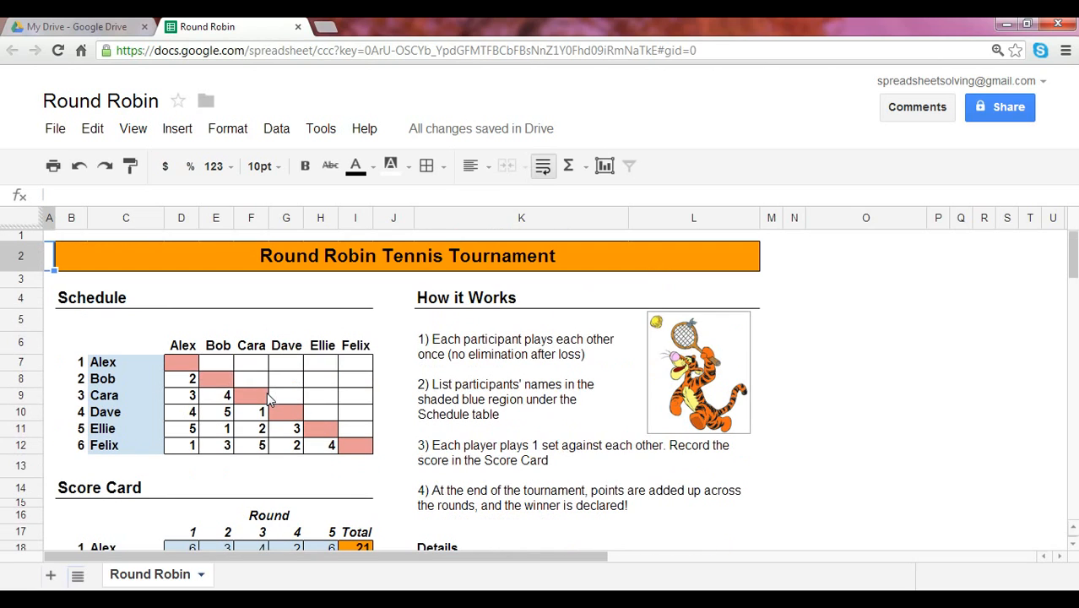
mouse_move(243, 354)
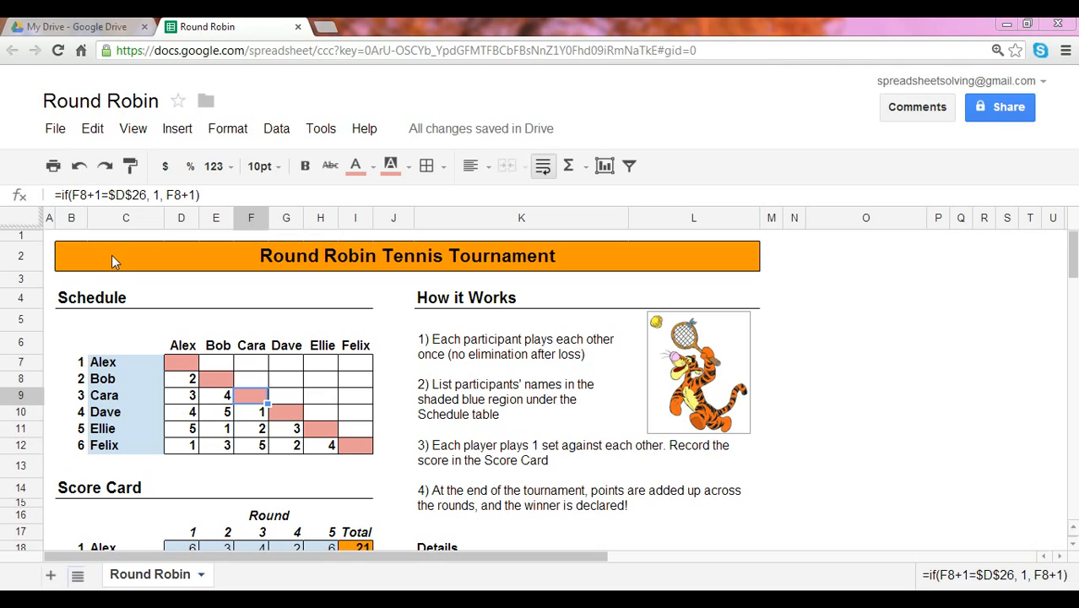
mouse_move(137, 362)
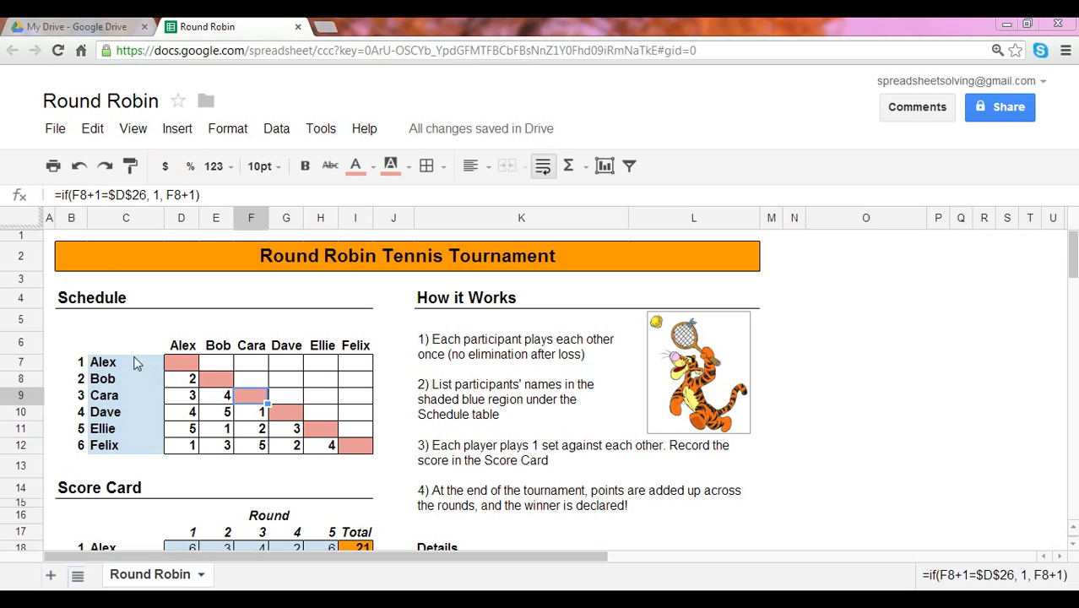
left_click(105, 396)
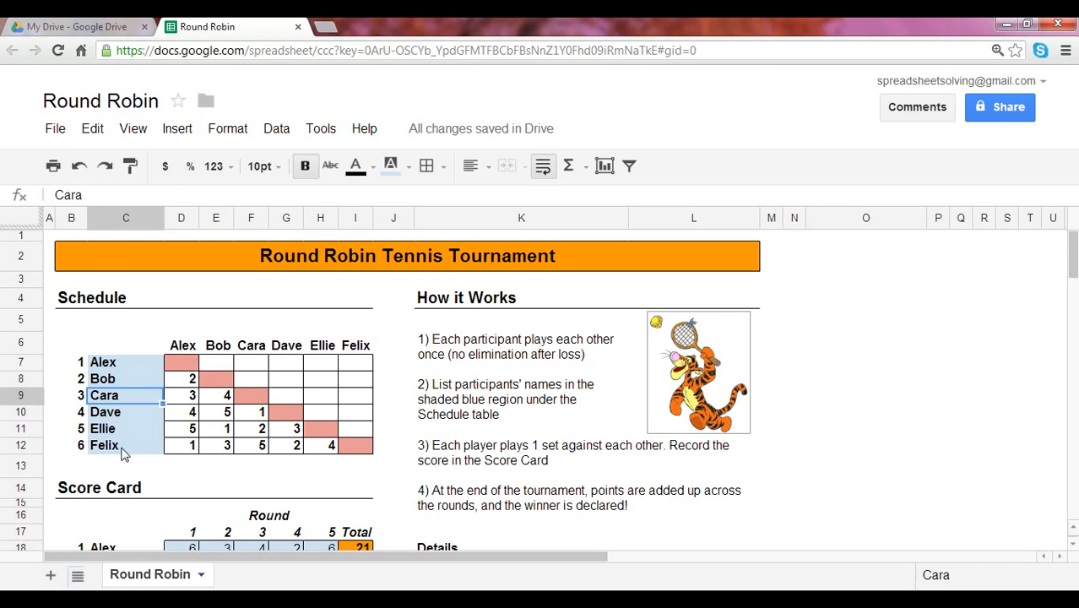
left_click(182, 345)
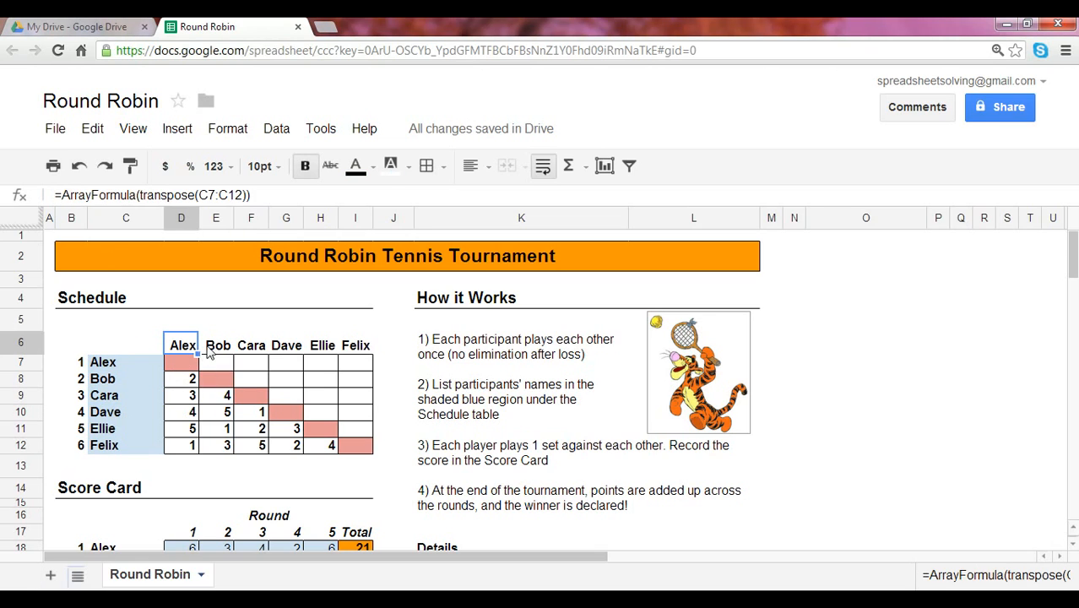
left_click(250, 345)
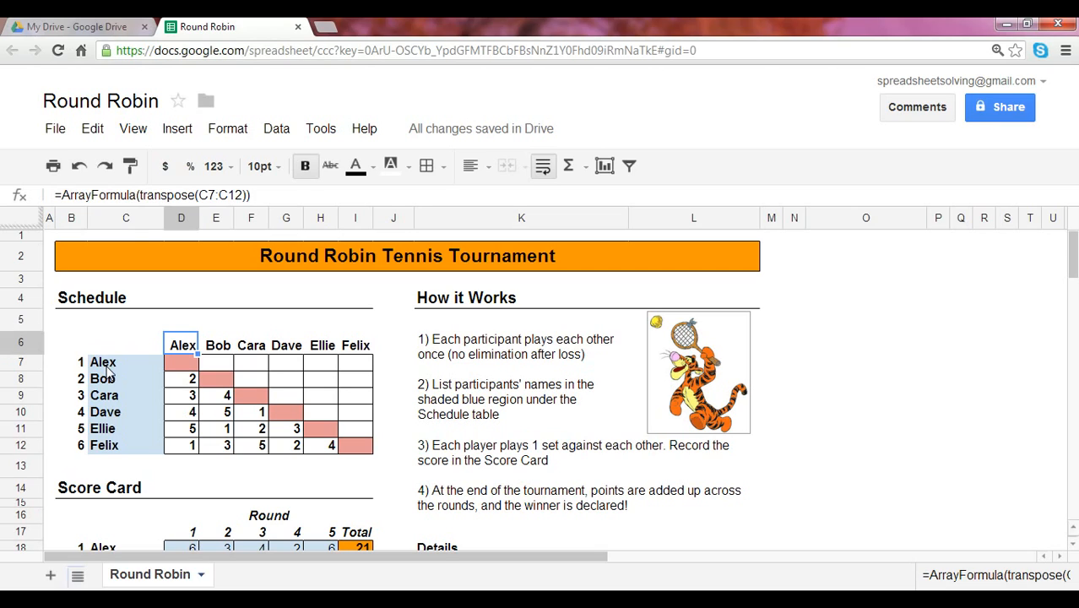
left_click(103, 361)
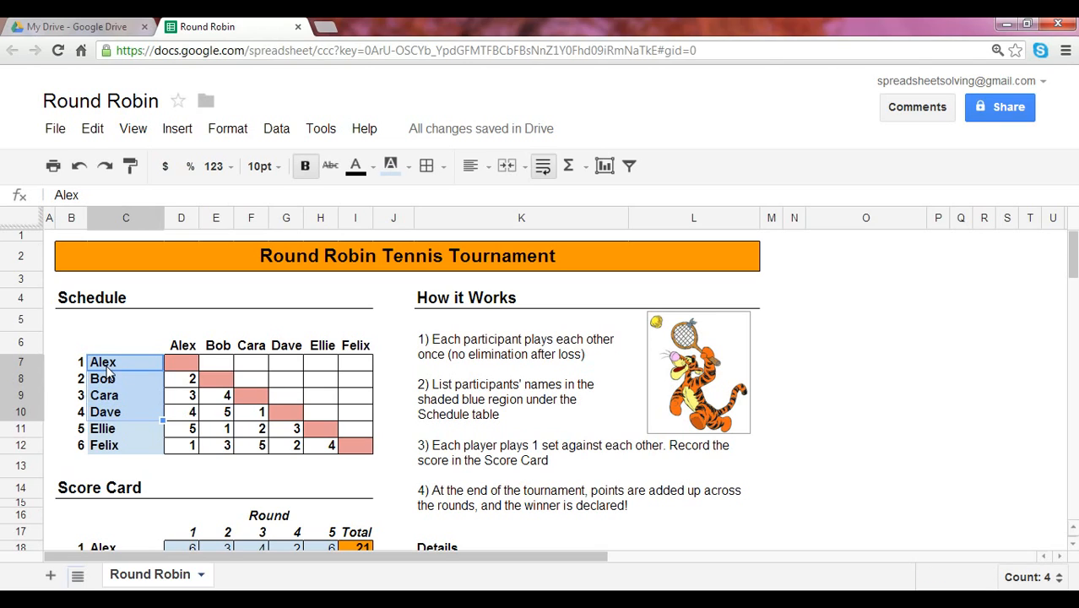
left_click(125, 341)
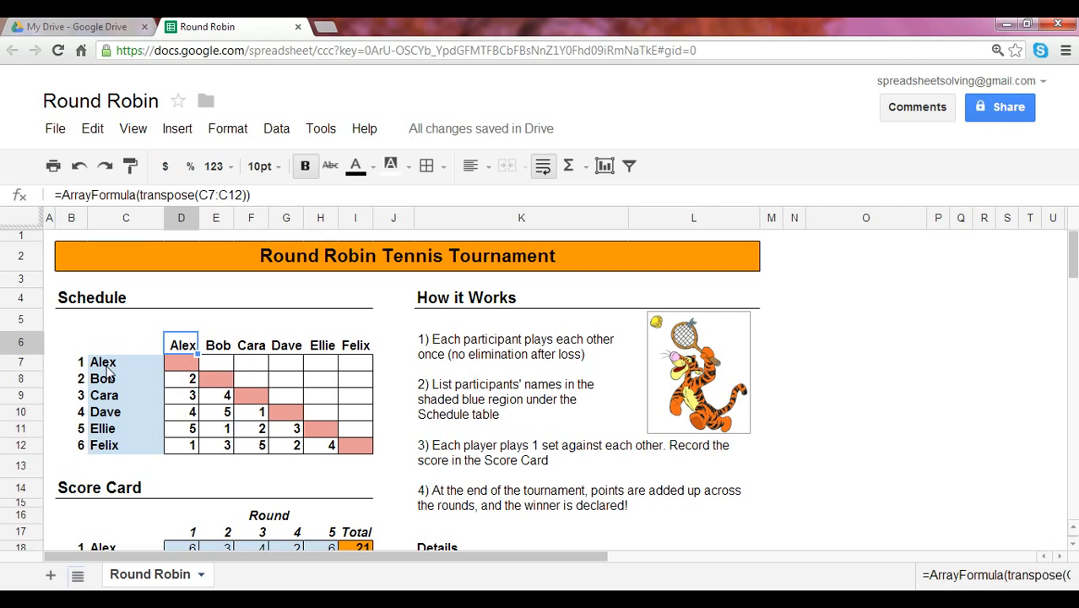
left_click(180, 361)
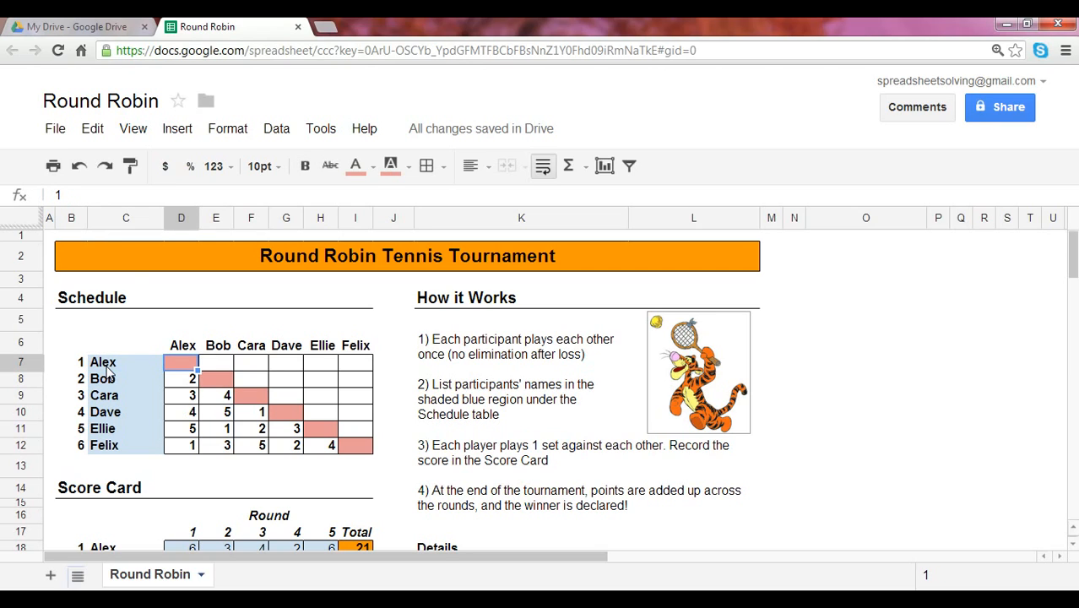
mouse_move(115, 375)
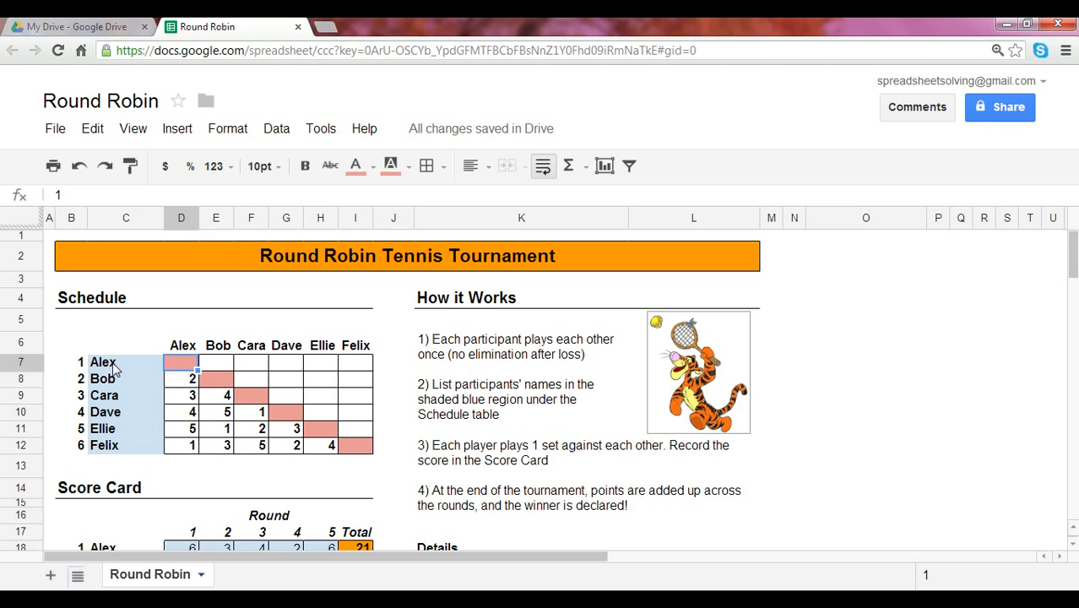
mouse_move(115, 447)
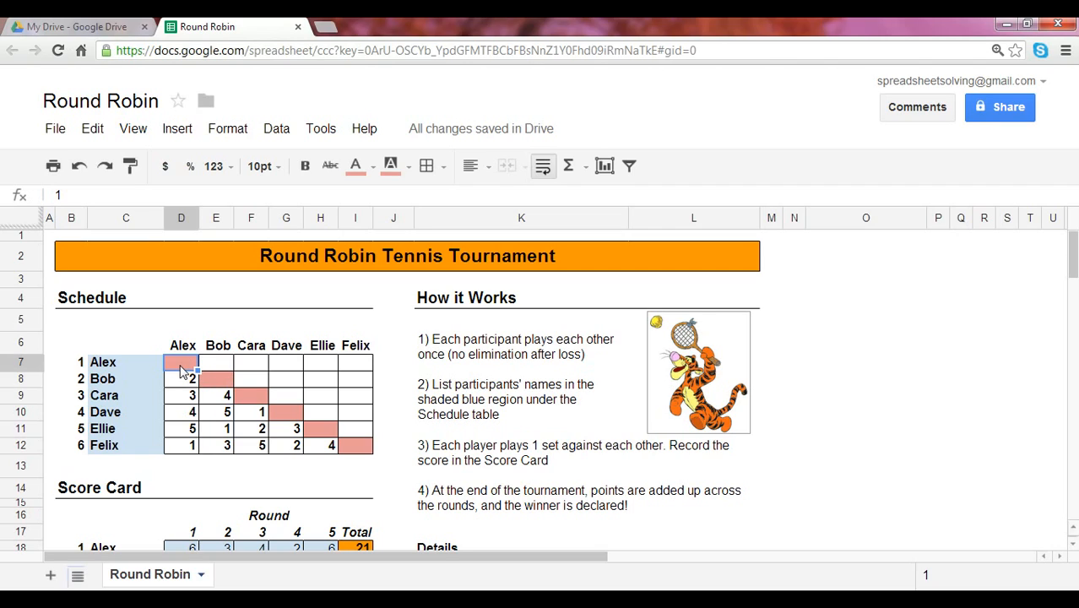
left_click(217, 362)
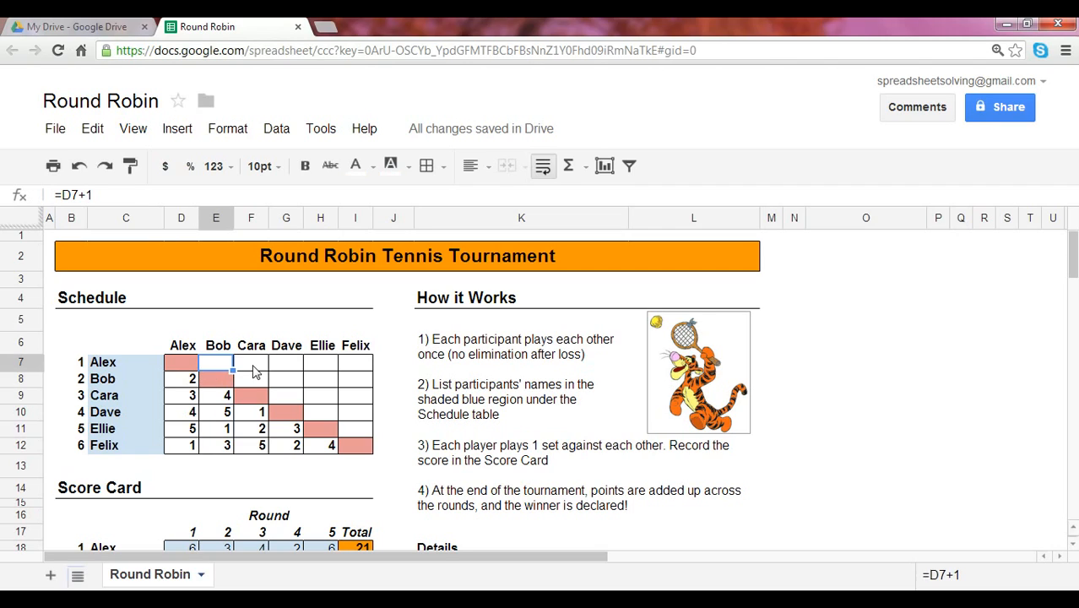
left_click(355, 361)
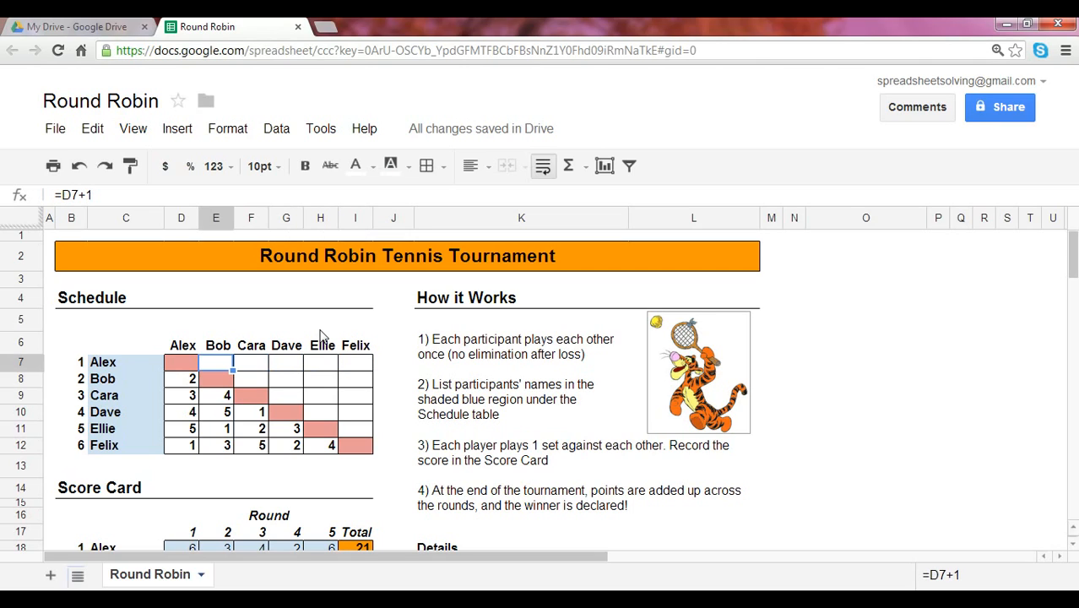
left_click(179, 361)
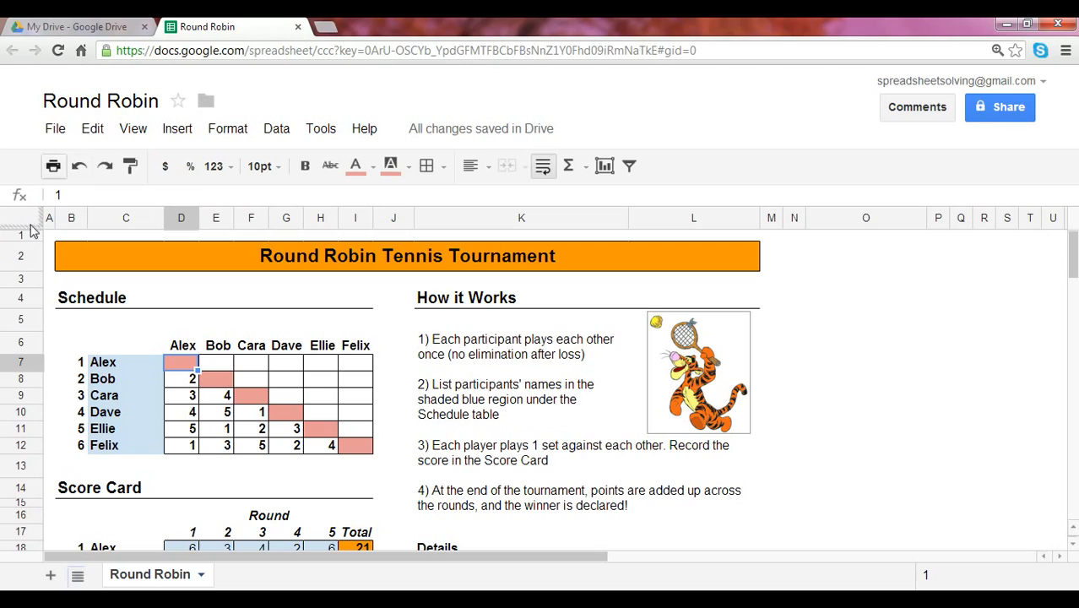
mouse_move(243, 391)
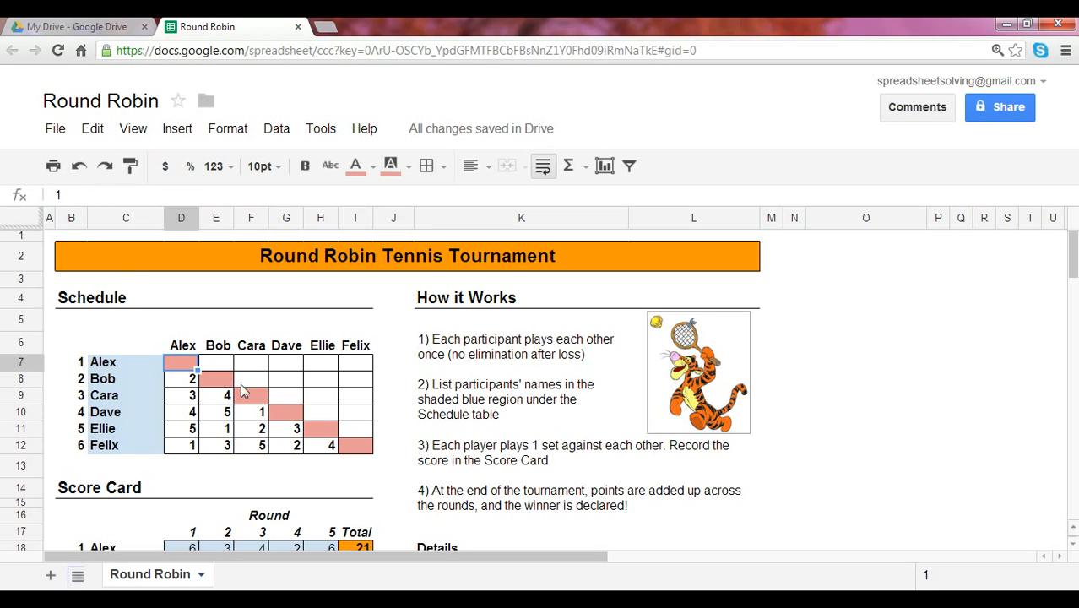
left_click(216, 362)
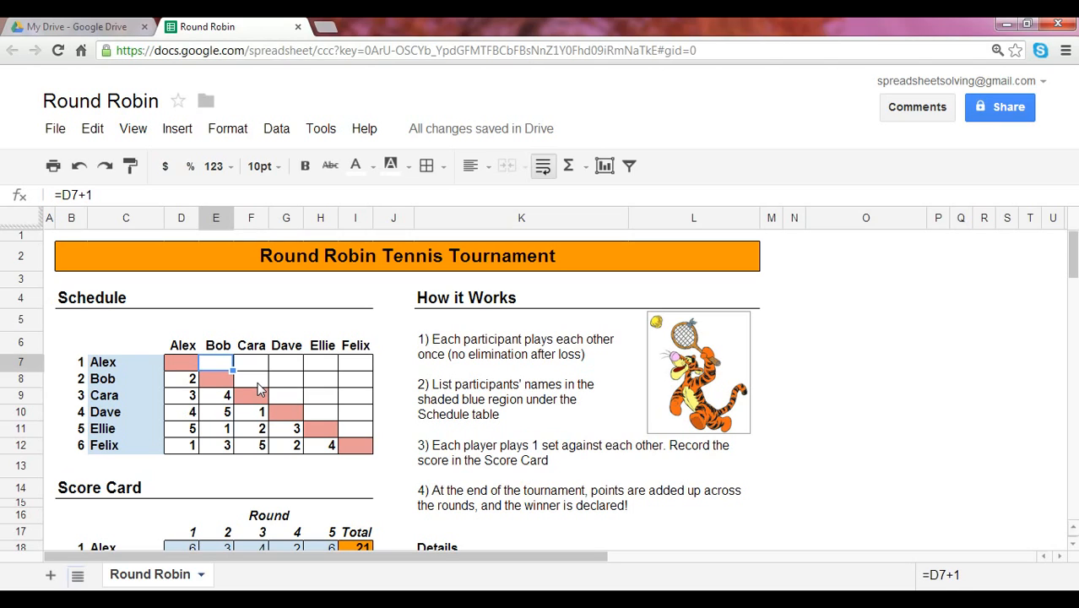
left_click(286, 361)
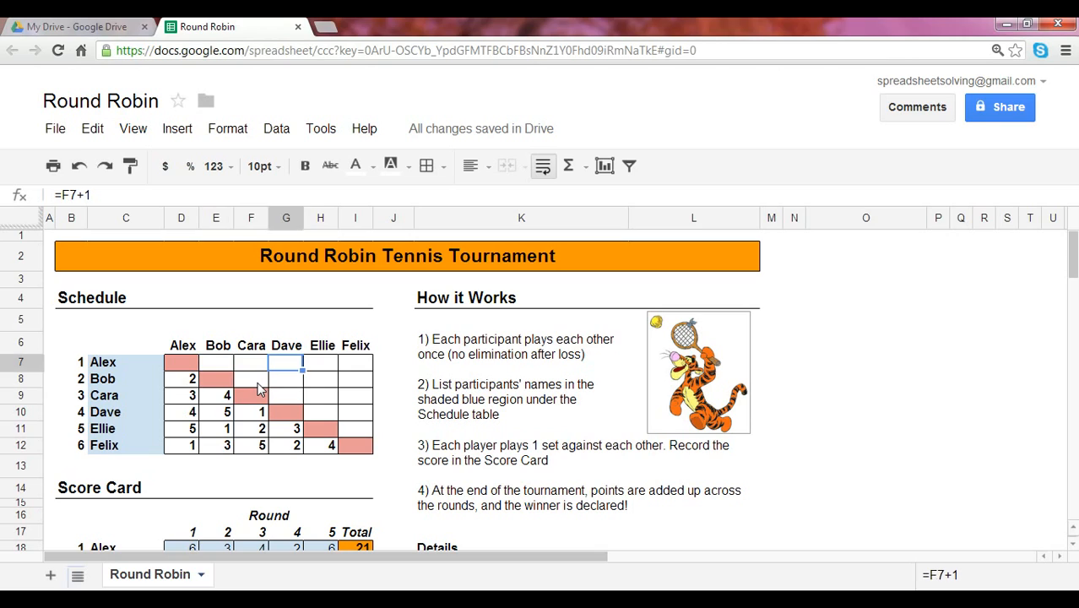
left_click(216, 361)
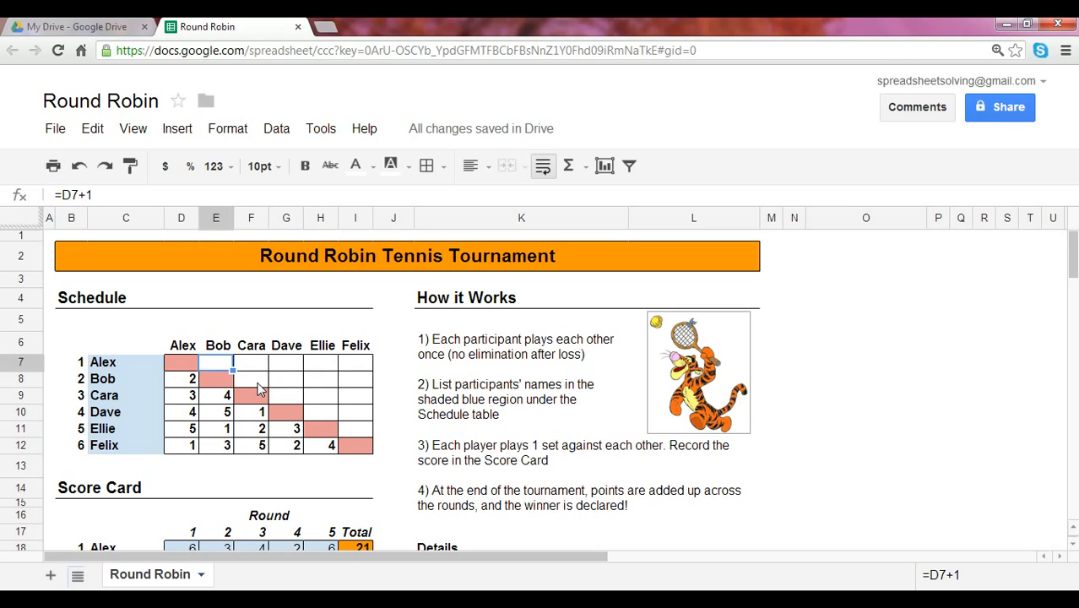
left_click(181, 396)
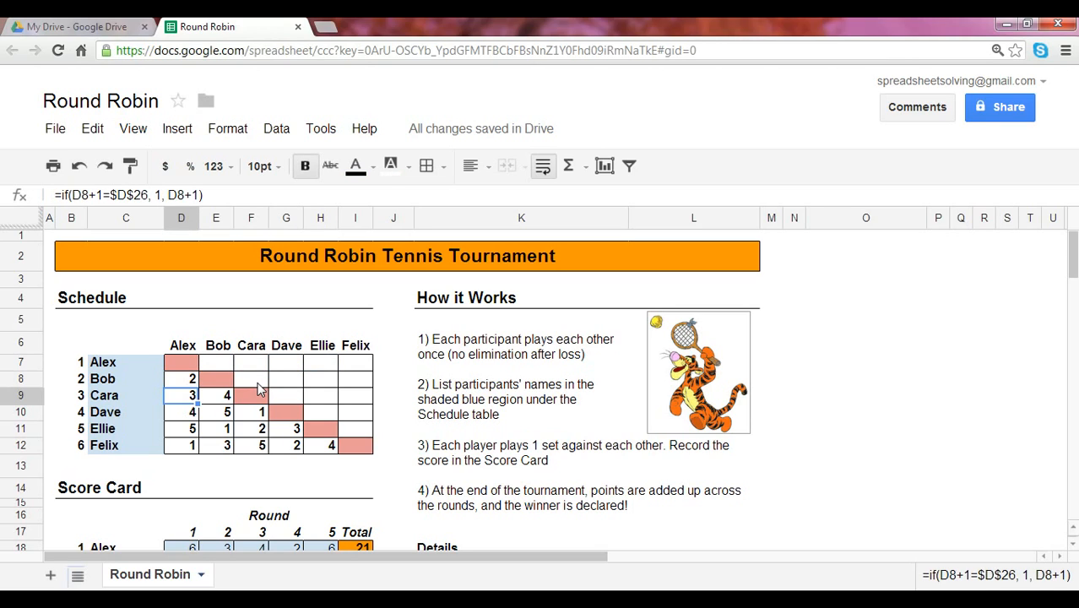
left_click(181, 378)
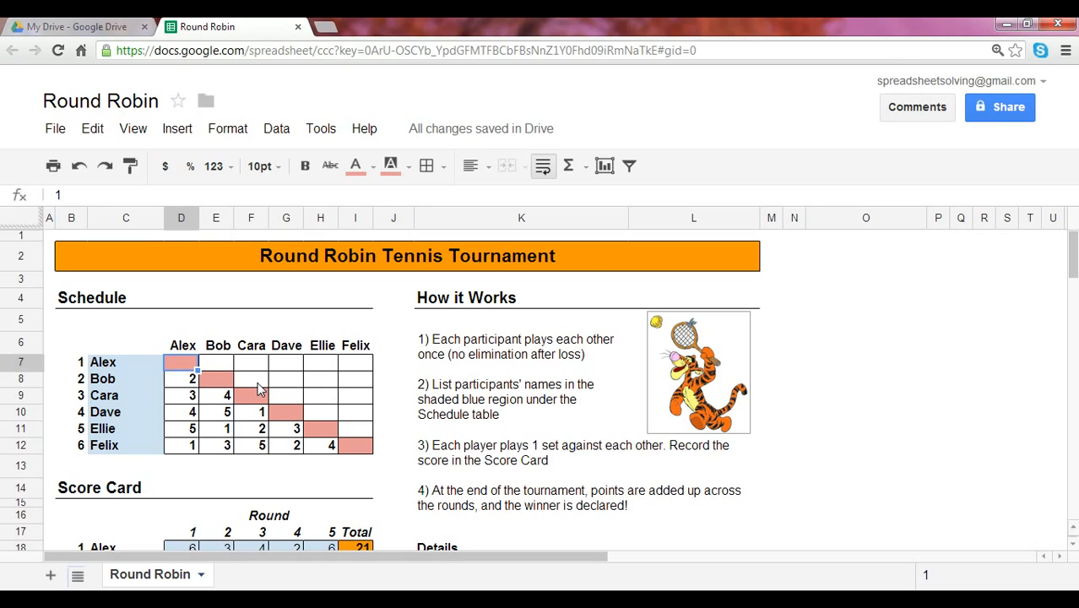
left_click(181, 379)
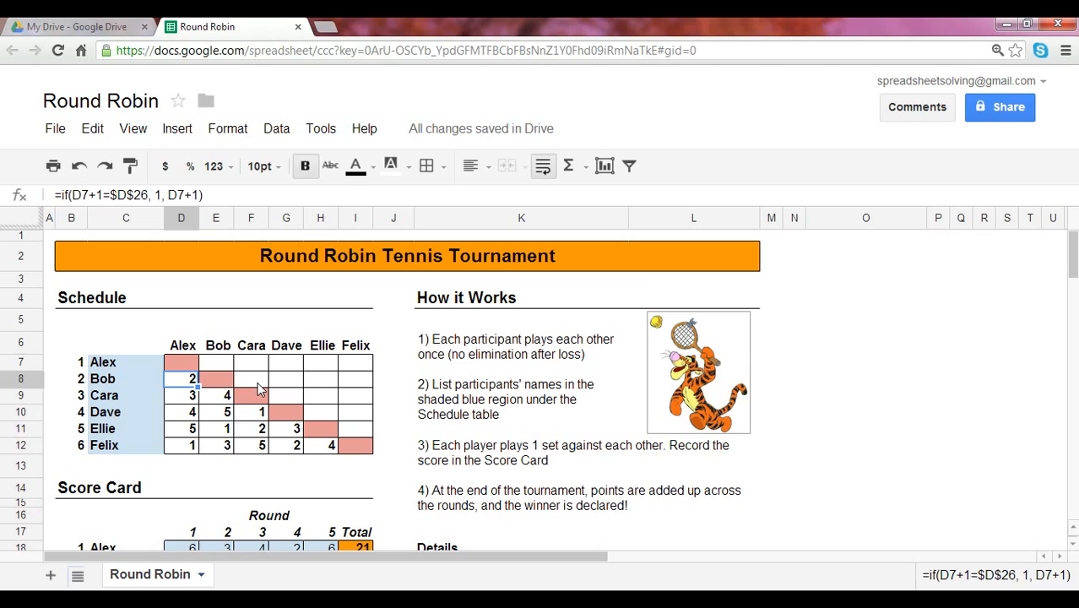
scroll("down", 3)
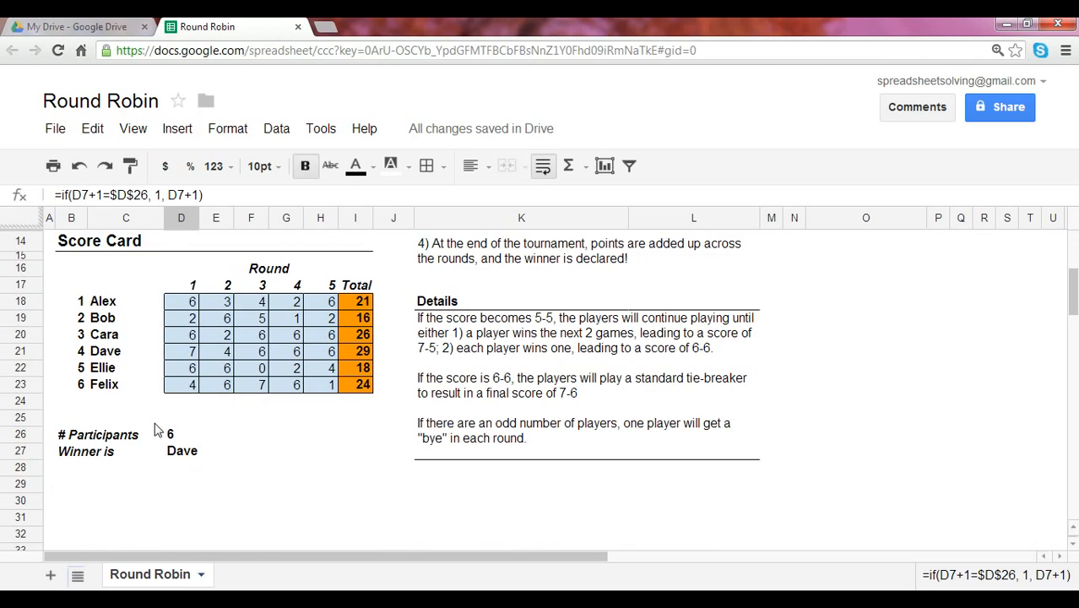
mouse_move(178, 447)
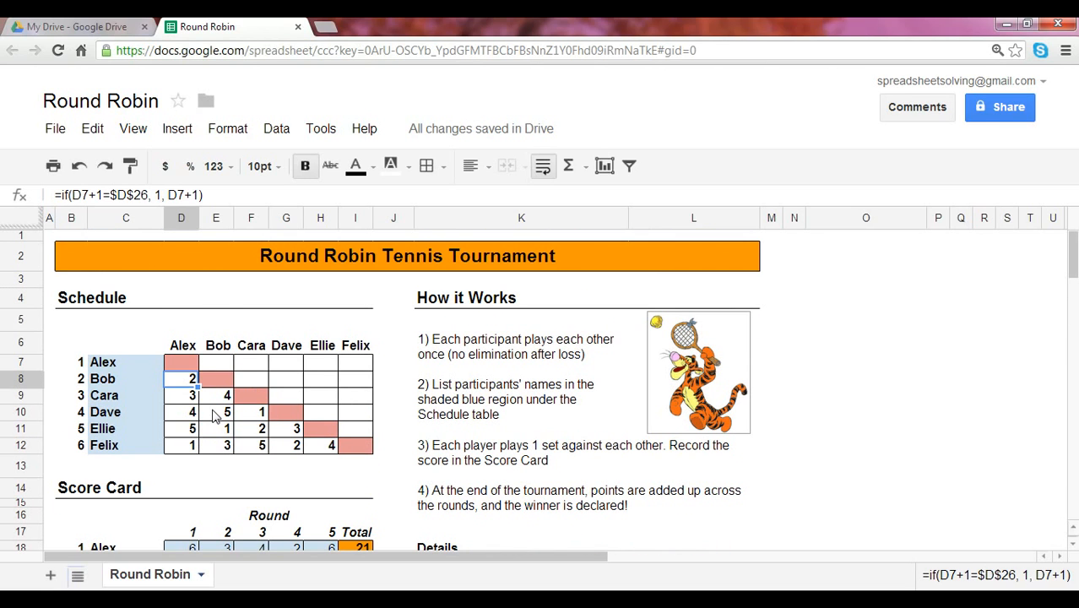
left_click(182, 395)
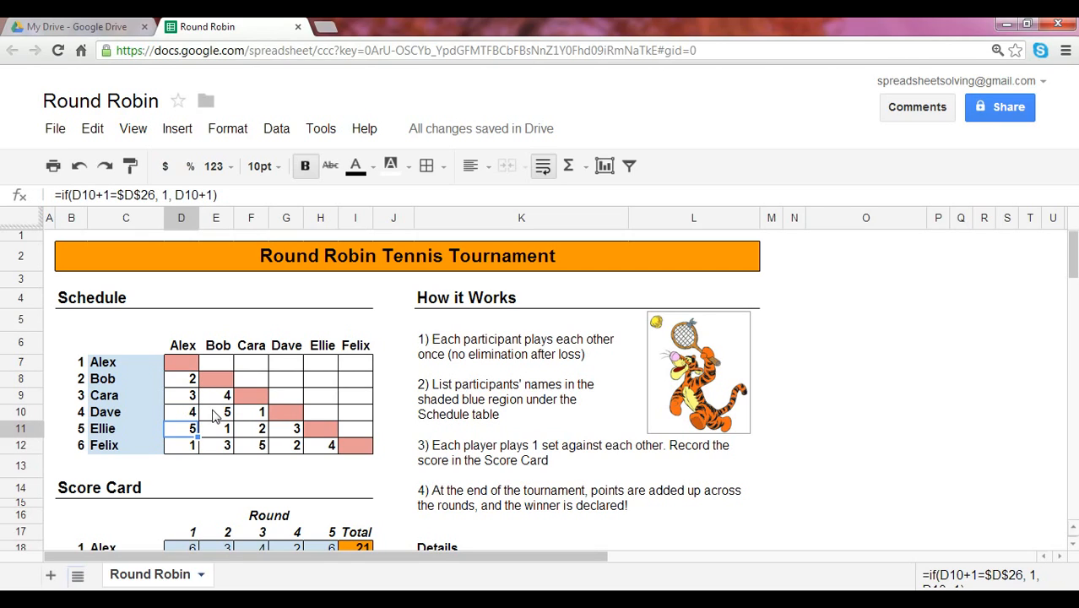
left_click(181, 446)
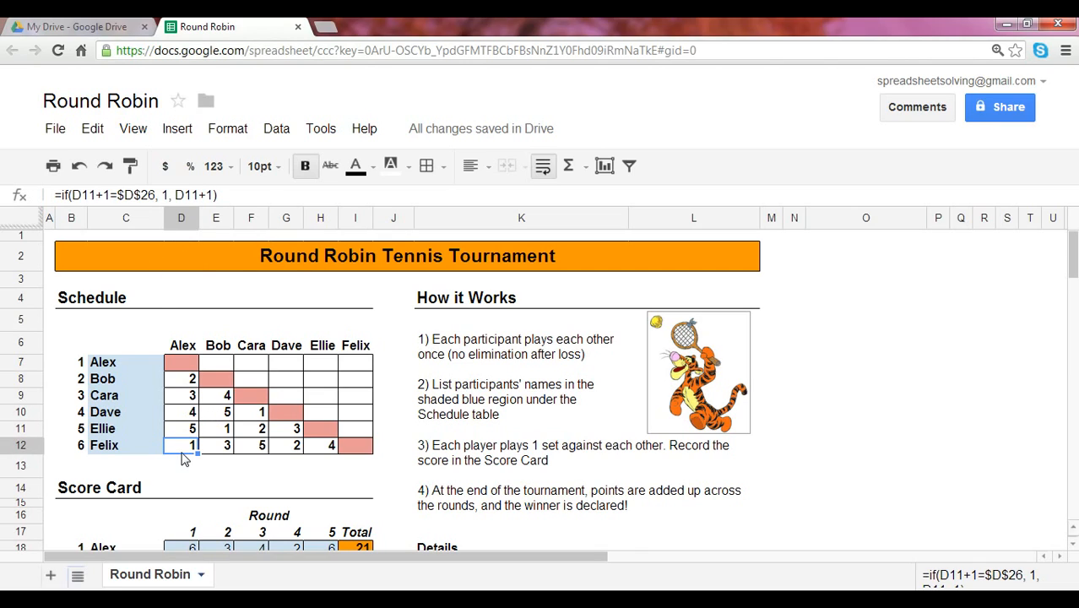
left_click(216, 362)
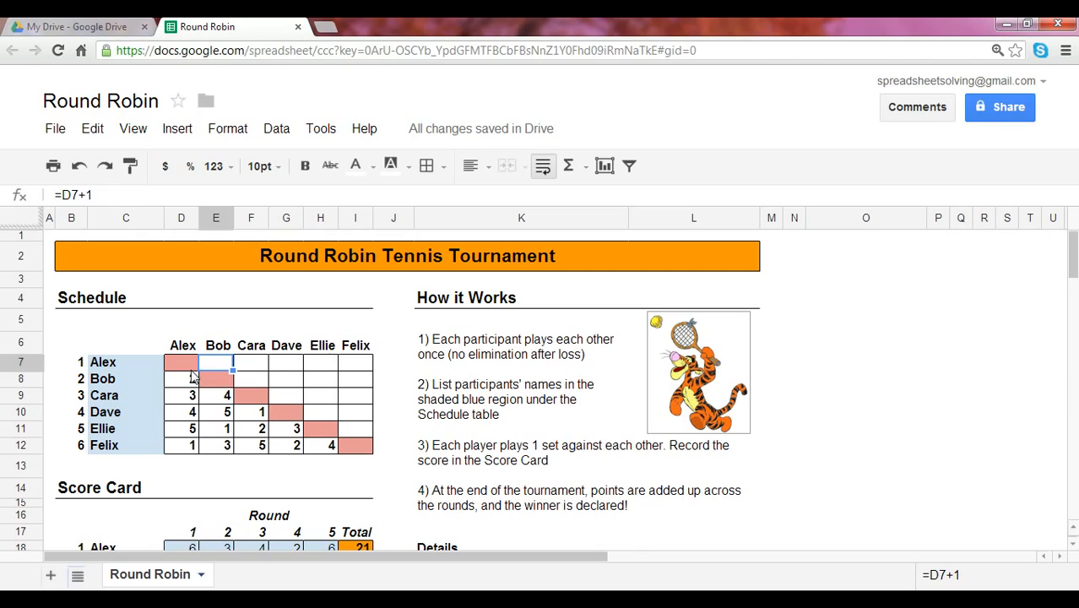
left_click(216, 378)
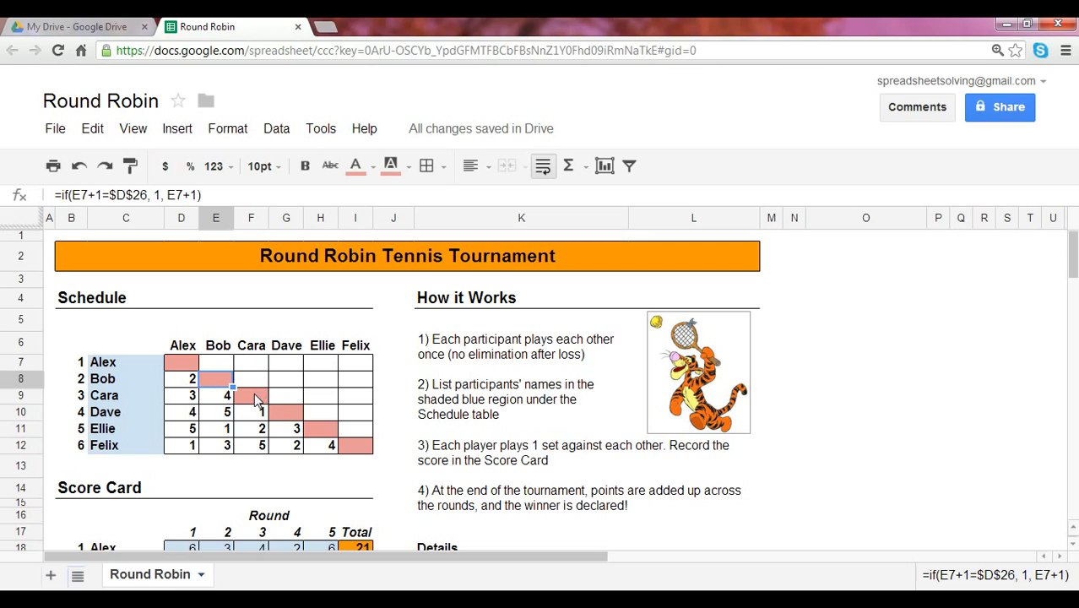
mouse_move(213, 406)
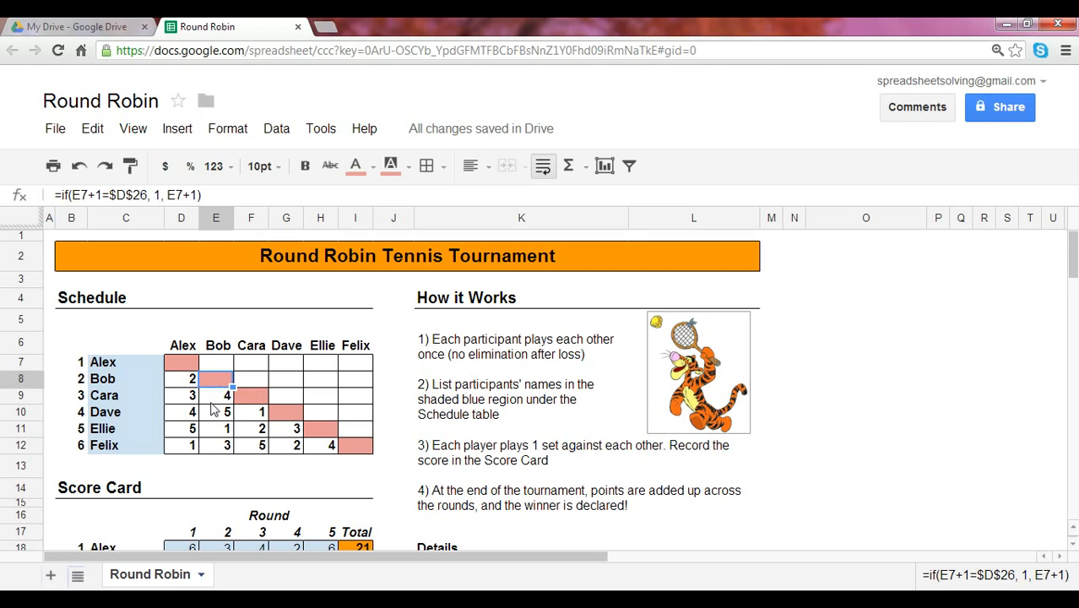
left_click(218, 446)
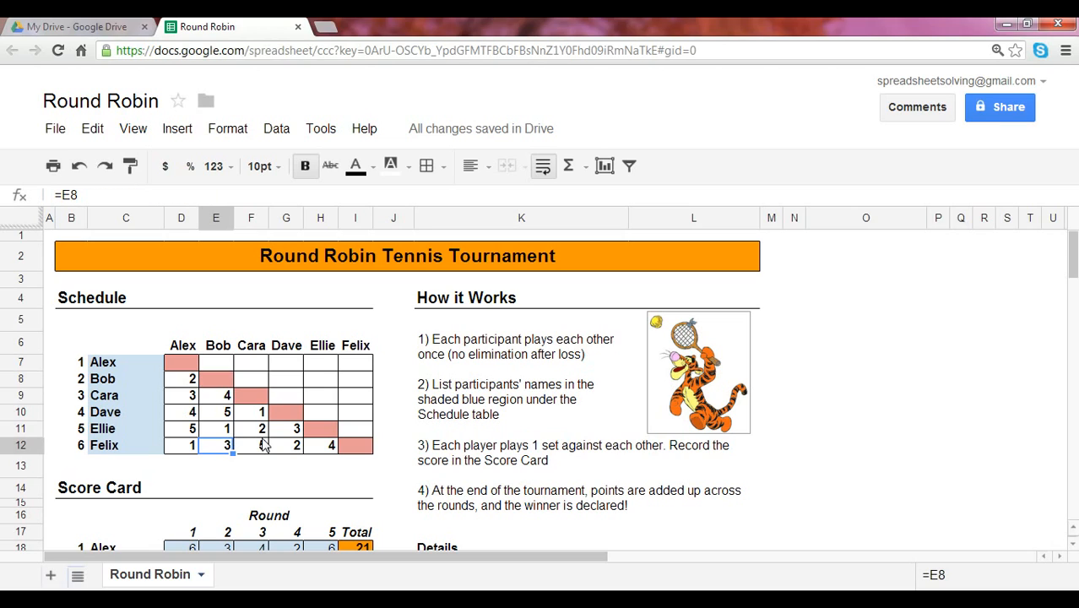
left_click(216, 396)
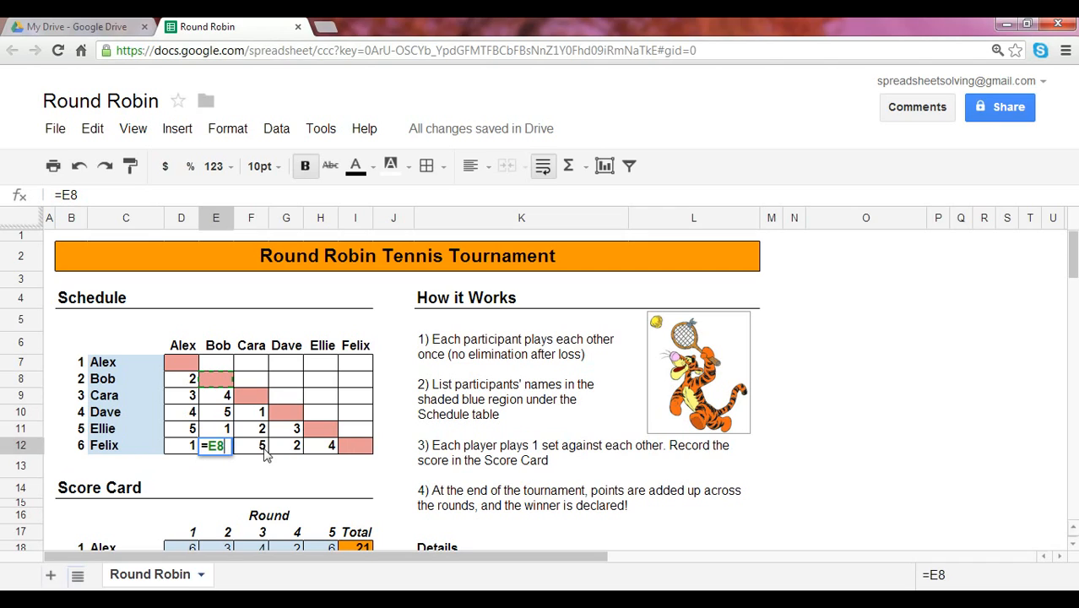
left_click(250, 446)
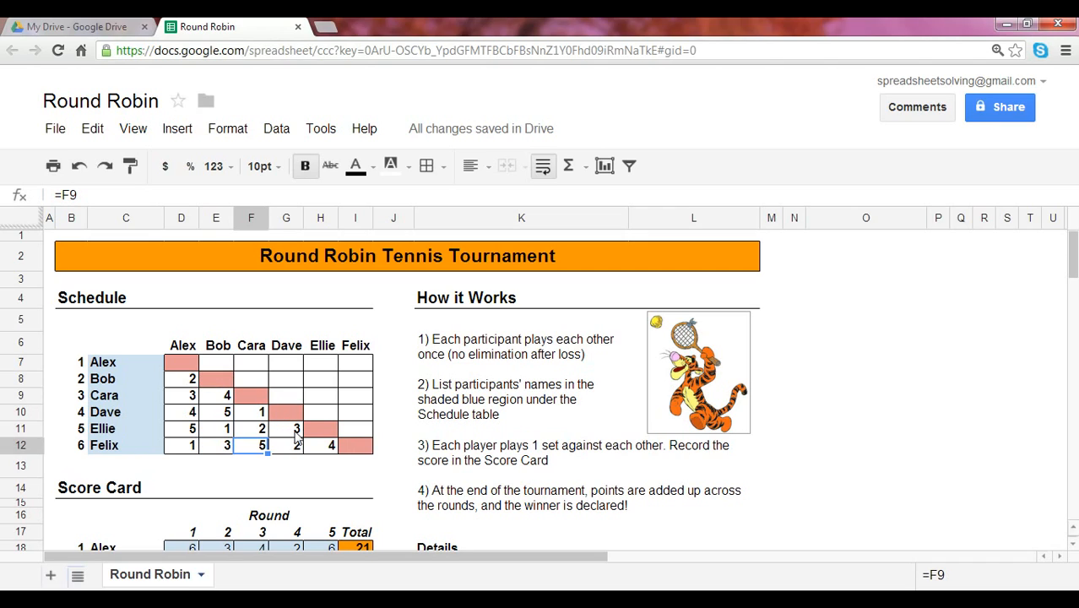
mouse_move(289, 452)
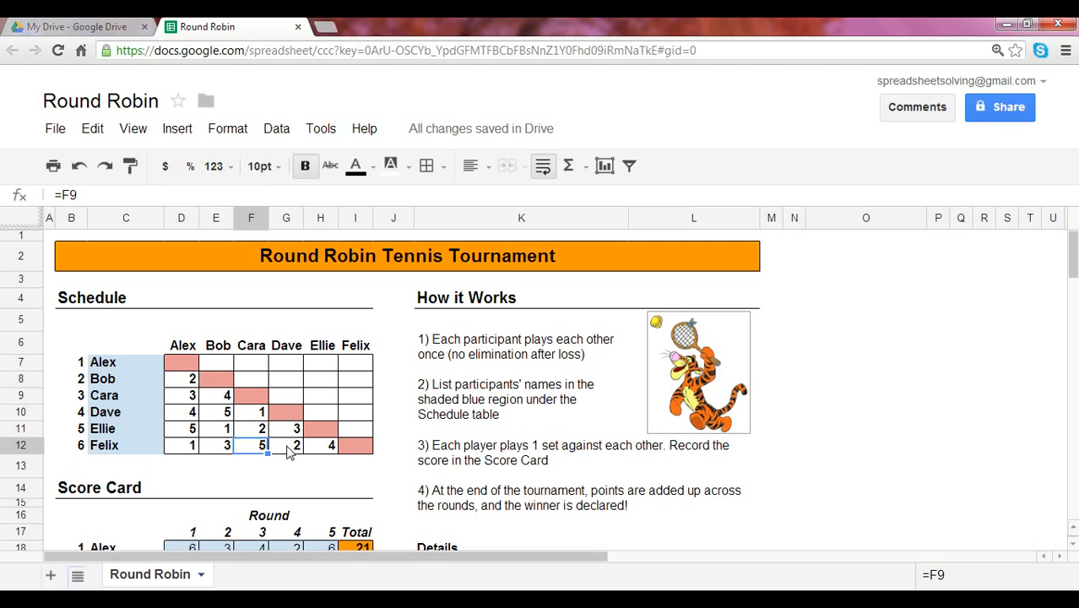
mouse_move(280, 449)
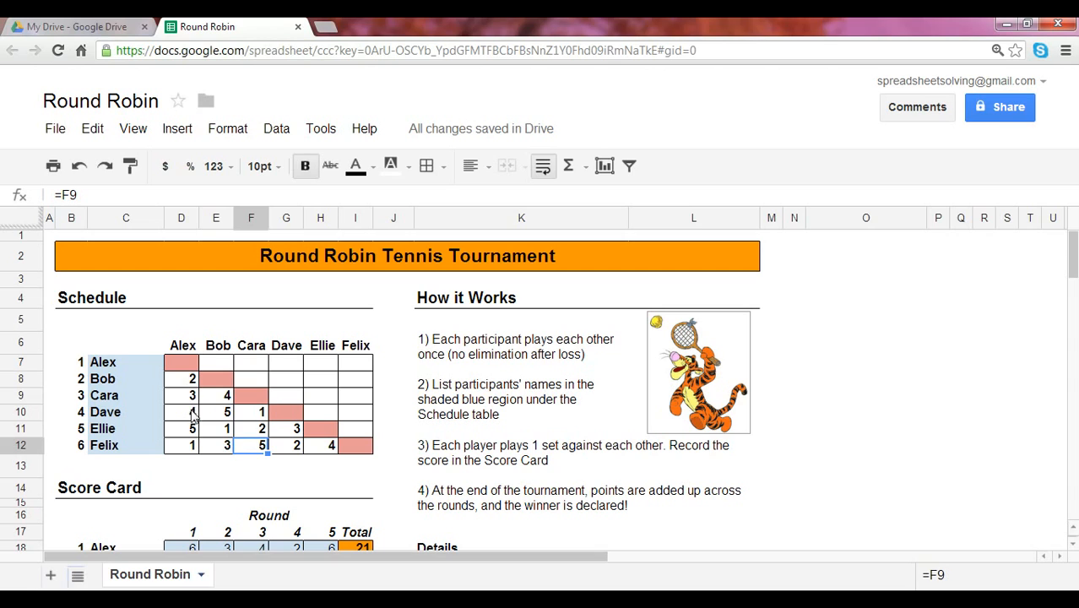
scroll("down", 3)
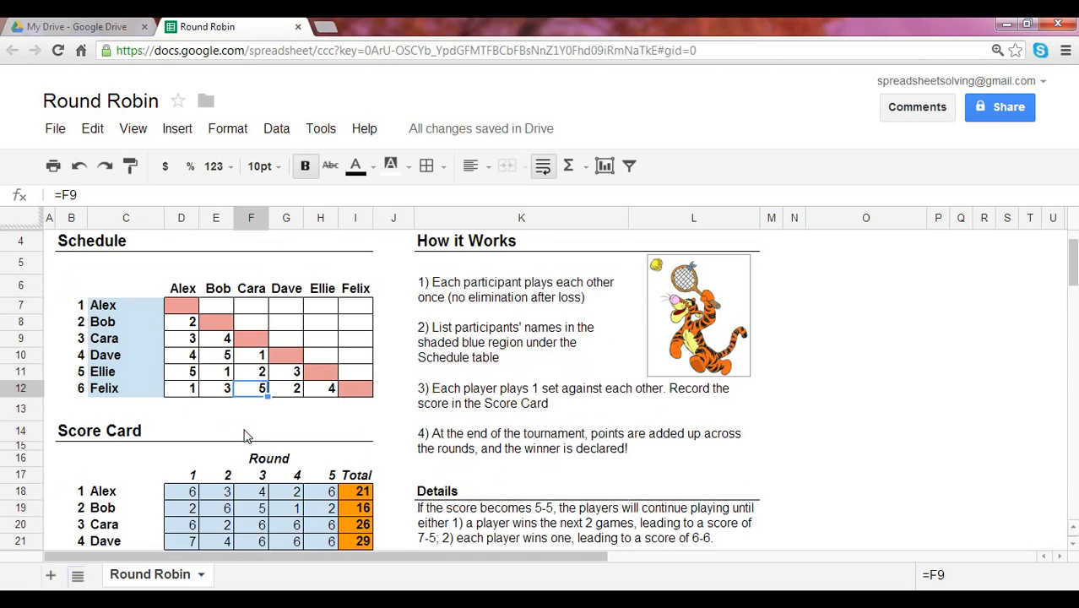
scroll("down", 3)
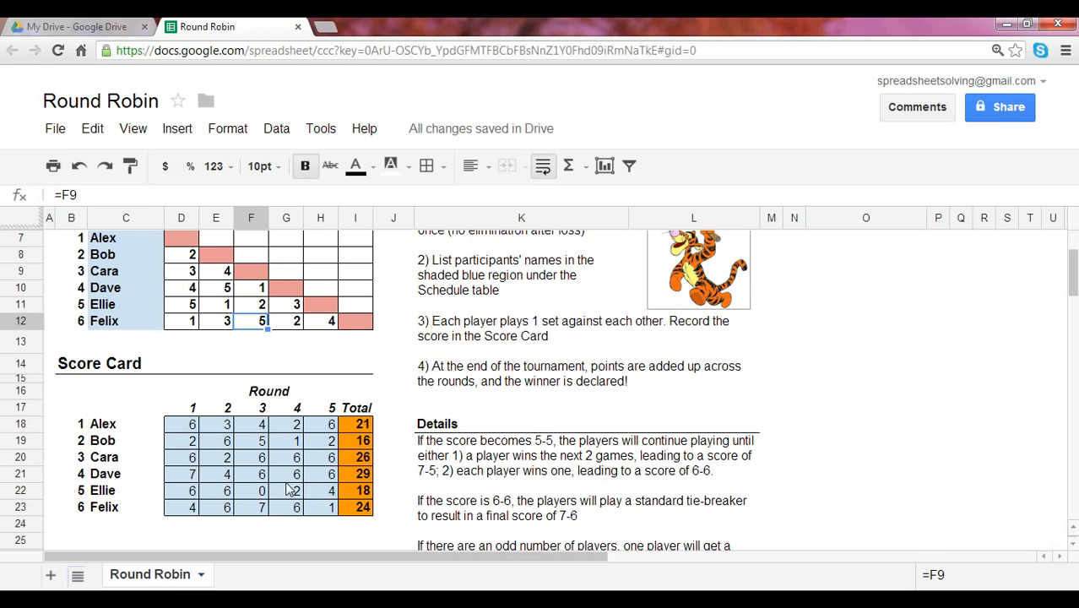
left_click(354, 423)
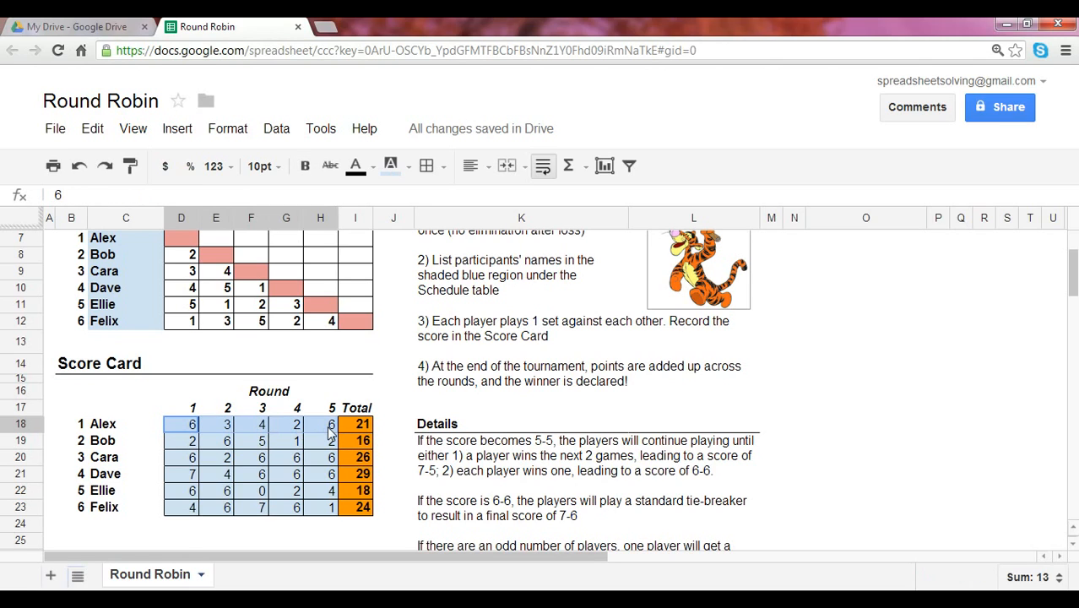
left_click(355, 424)
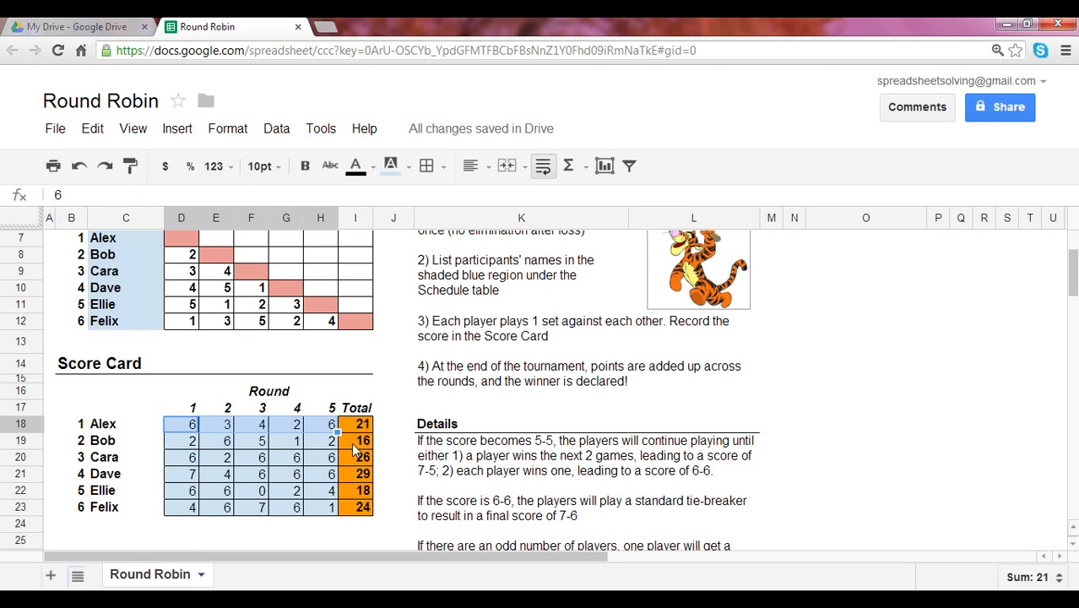
scroll("down", 3)
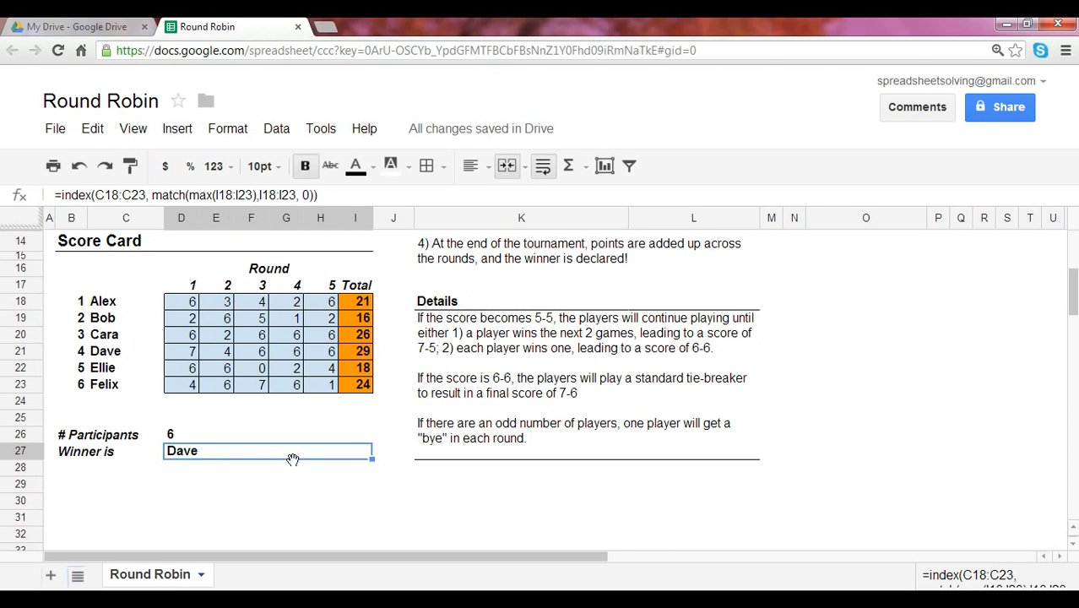
mouse_move(294, 460)
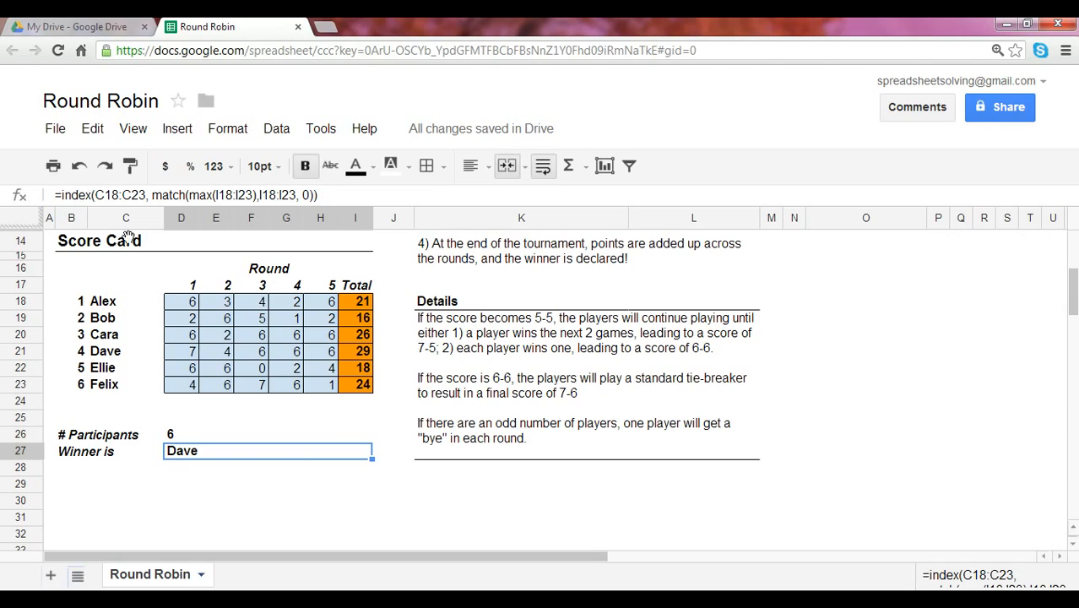
mouse_move(379, 425)
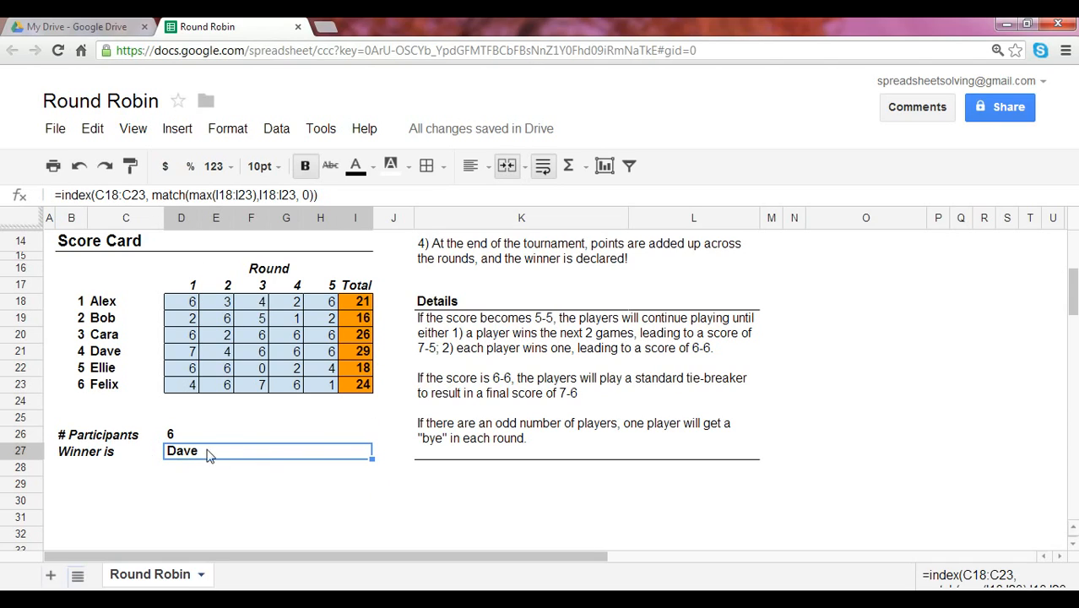
mouse_move(373, 431)
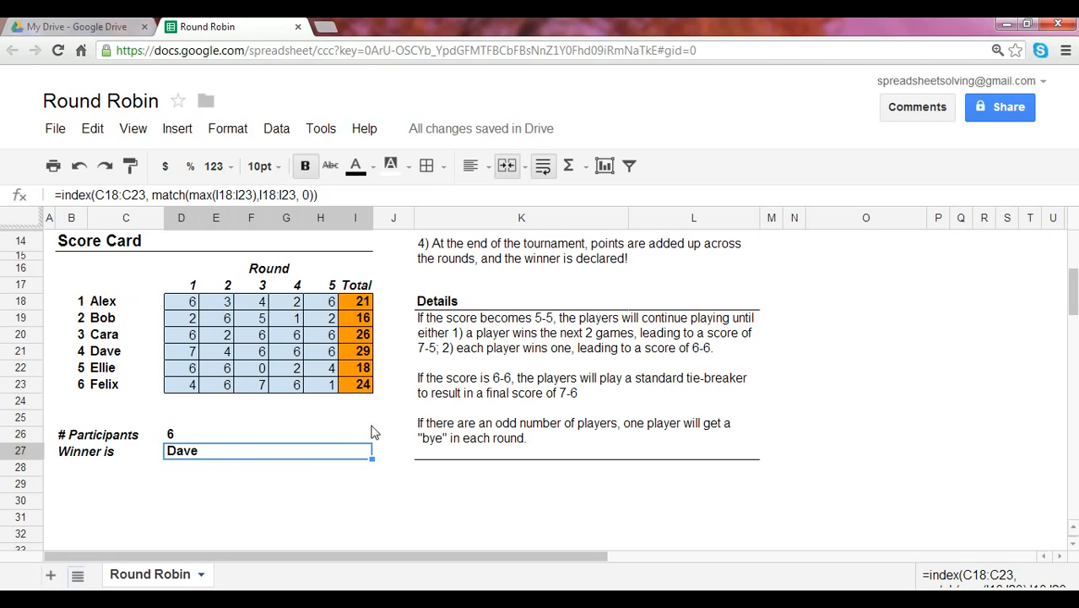
mouse_move(345, 306)
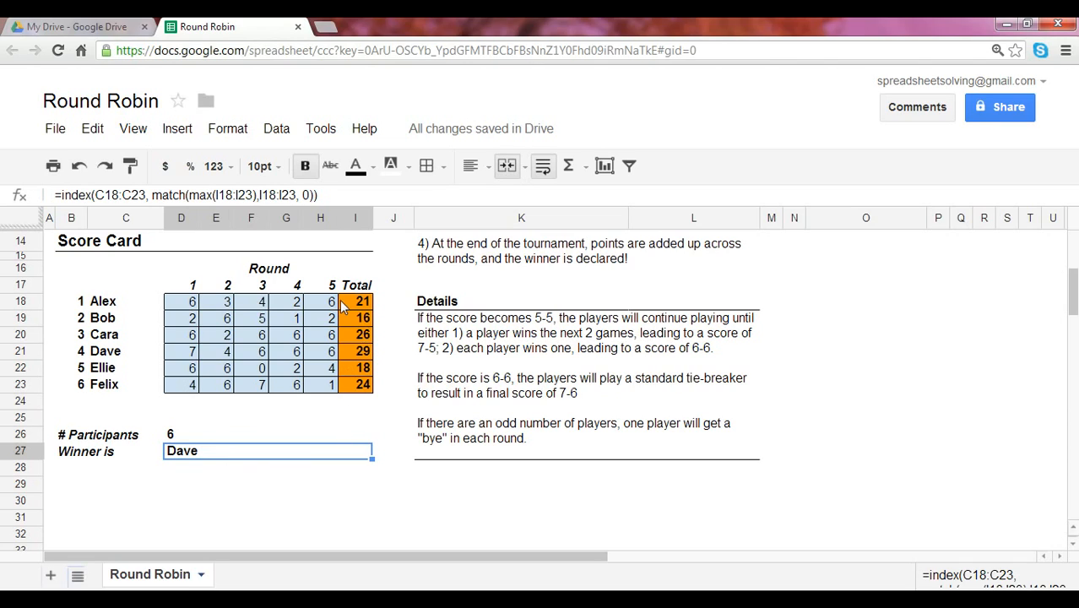
mouse_move(355, 289)
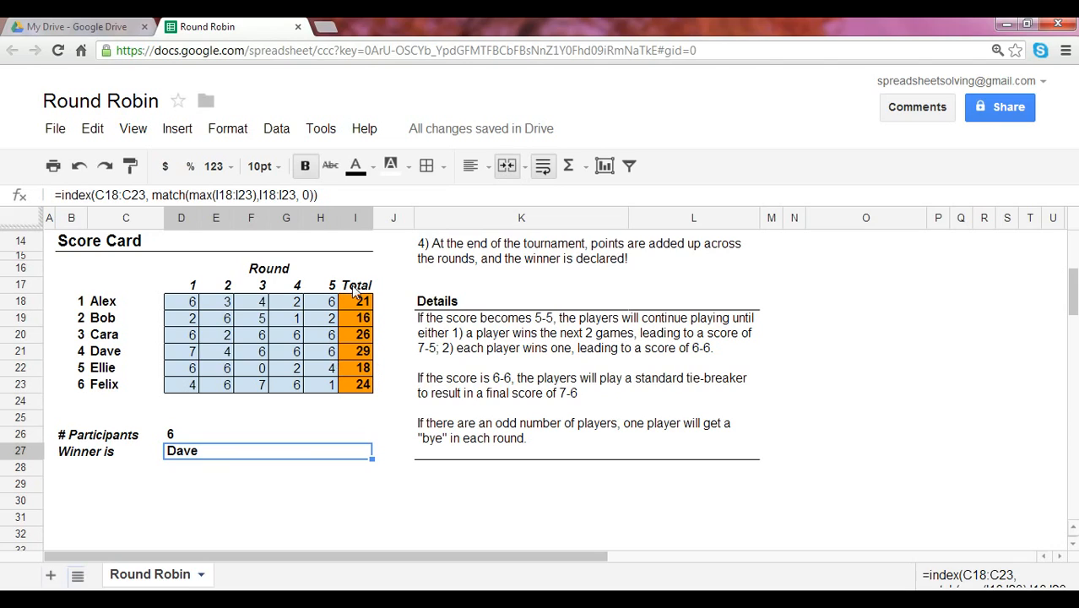
mouse_move(368, 349)
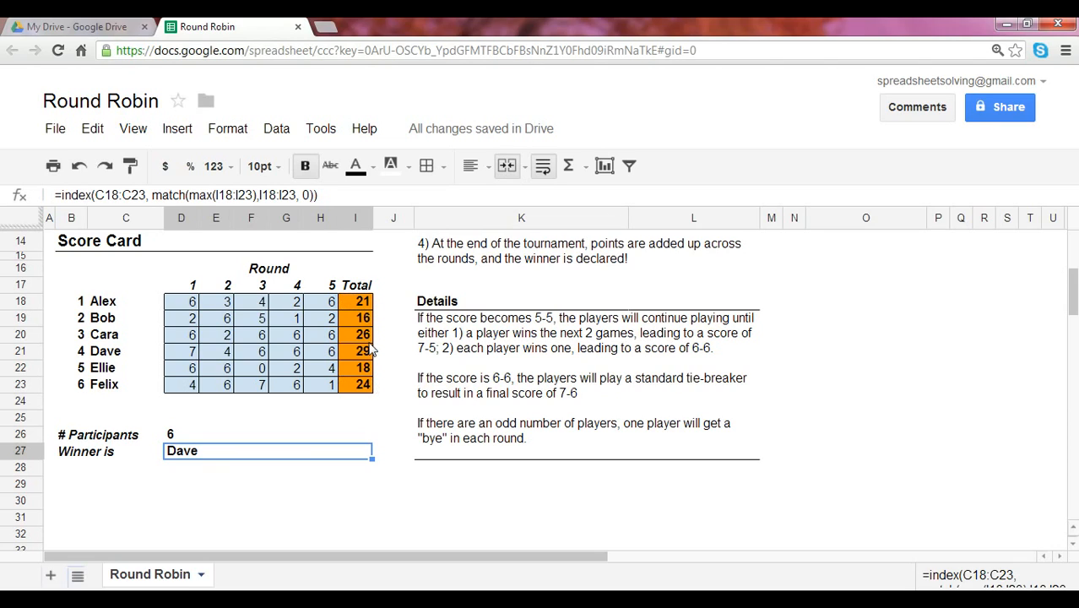
mouse_move(108, 357)
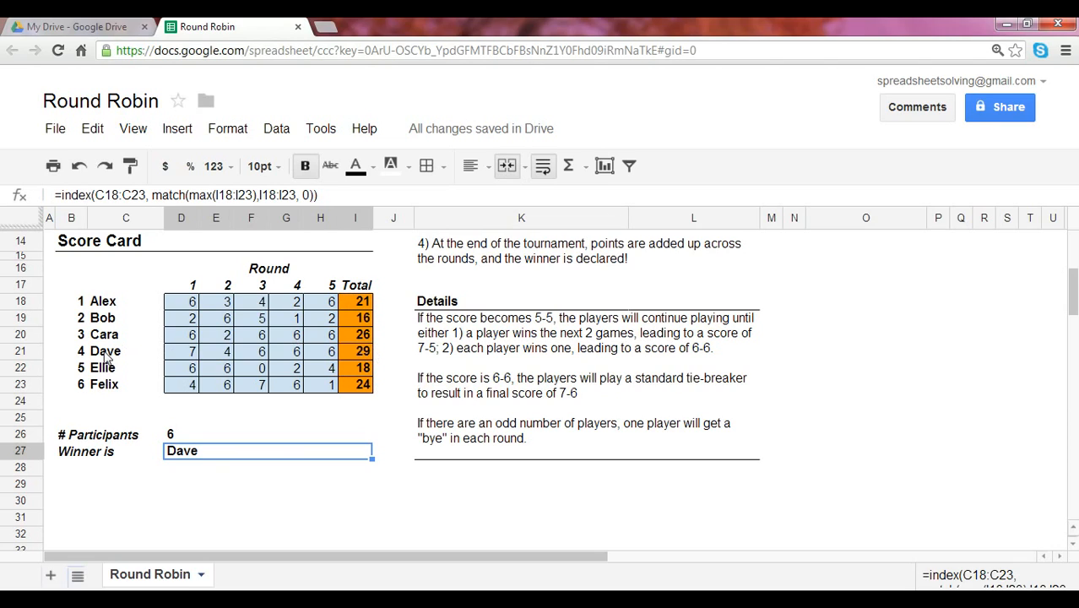
mouse_move(311, 353)
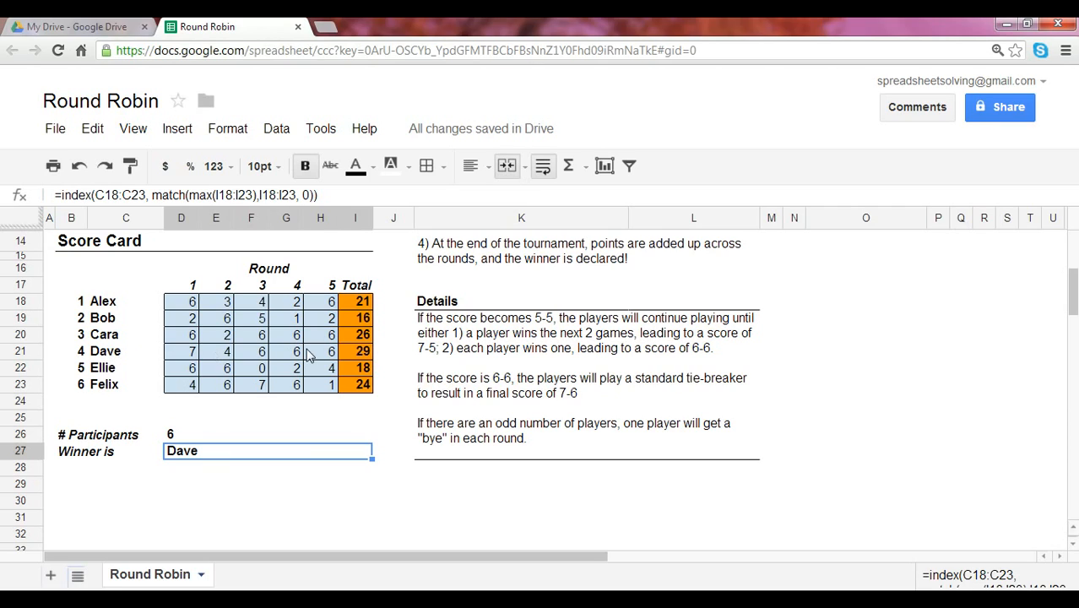